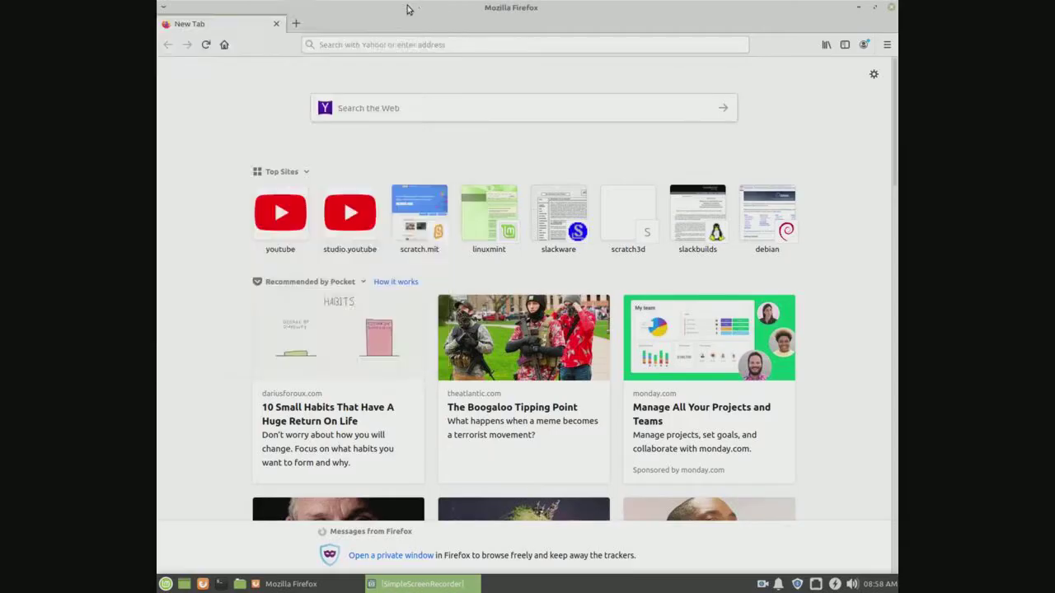
Step: Go to slackware.com, the Slackware Linux Project home page announcing 14.2
{"action": "left_click", "coordinate": [524, 44]}
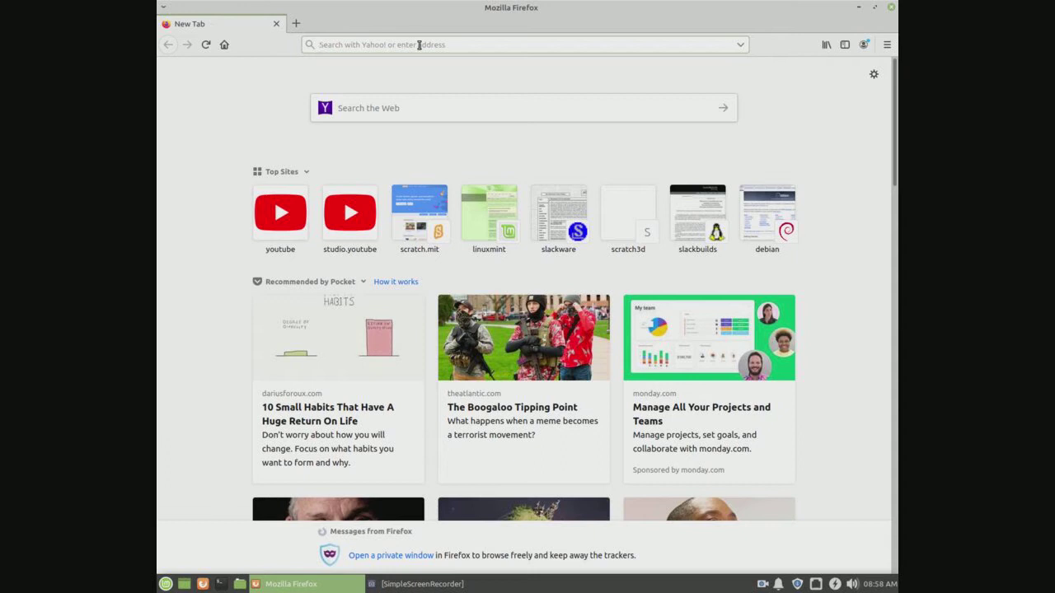
{"action": "left_click", "coordinate": [412, 44]}
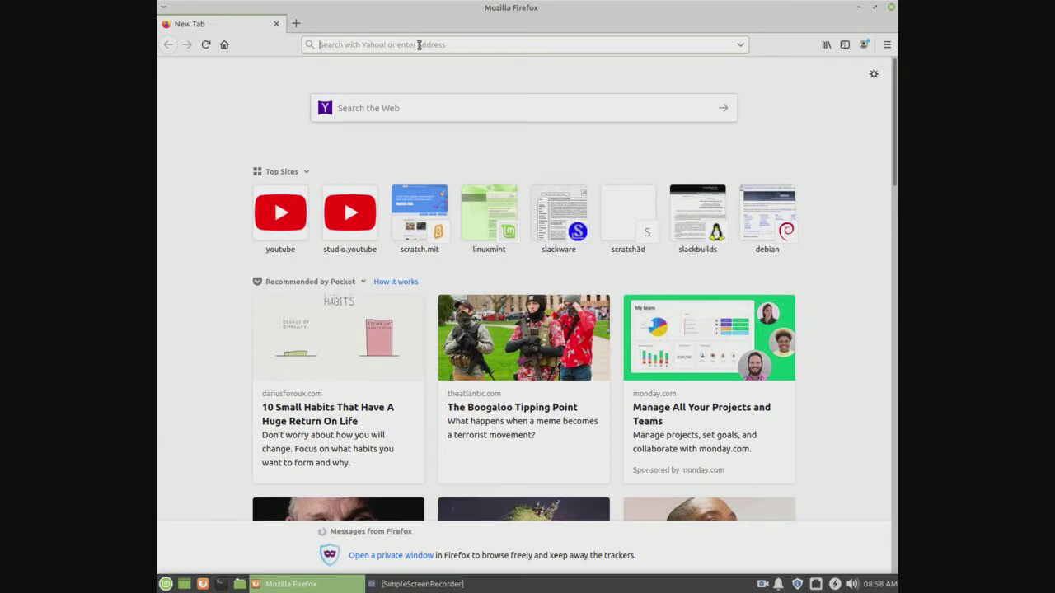
{"action": "type", "text": "slackbuilds.org/"}
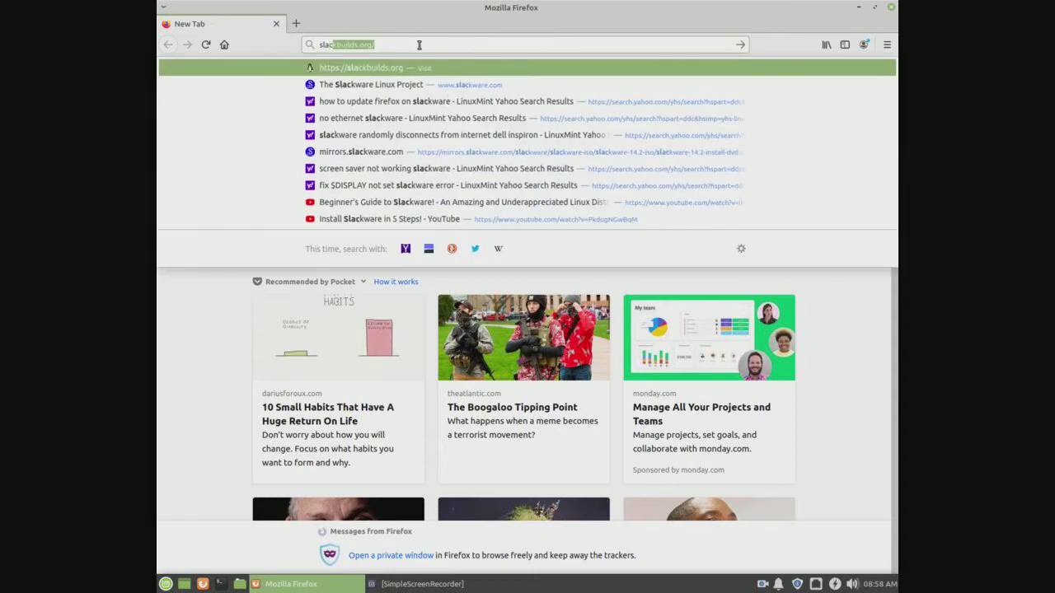
{"action": "type", "text": "slackware.com"}
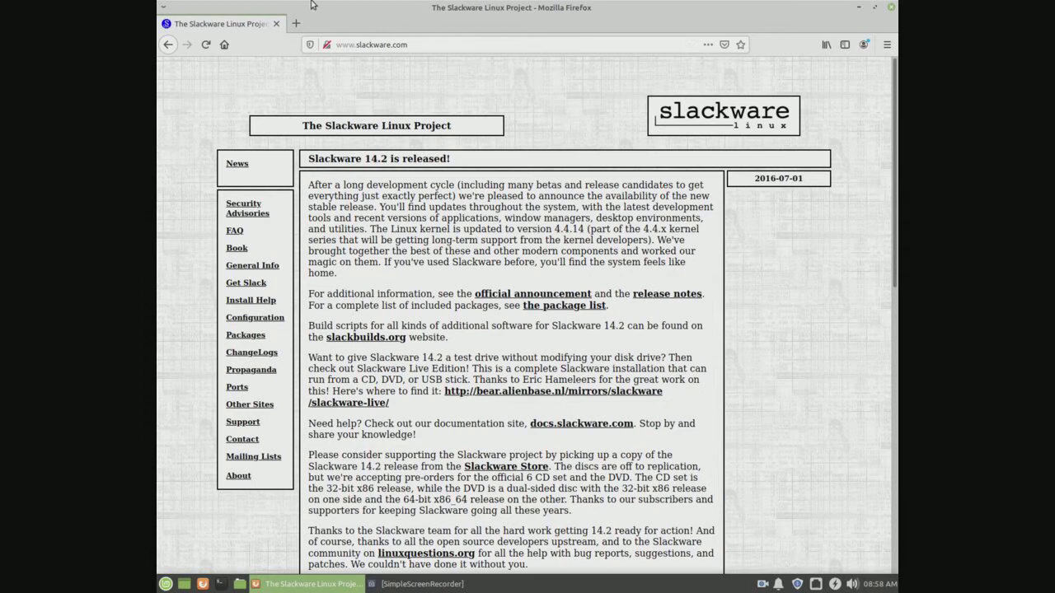
{"action": "mouse_move", "coordinate": [246, 284]}
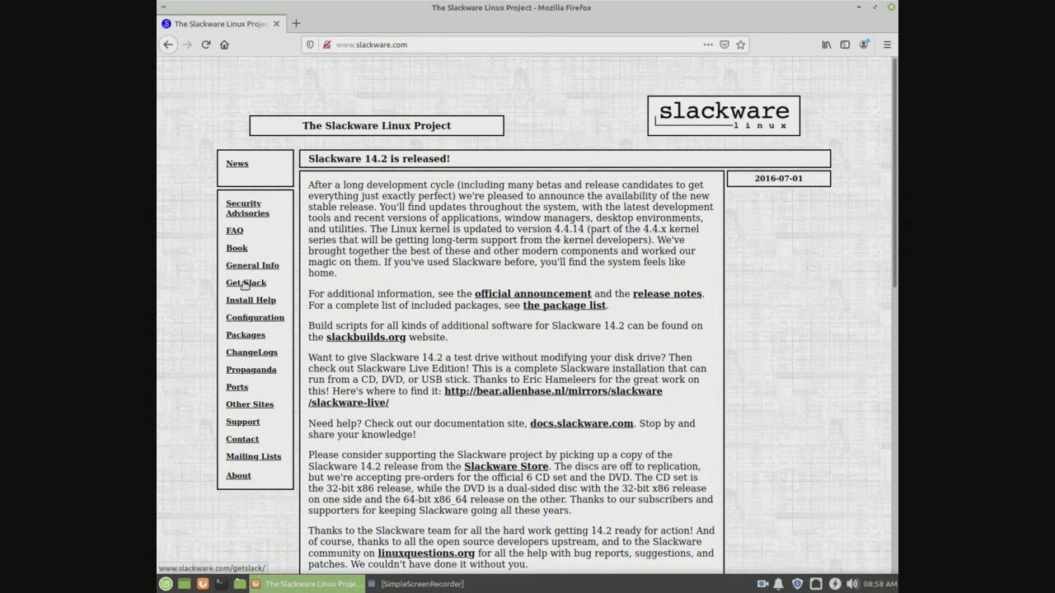
Step: Follow Get Slack to mirrors.slackware.com and its Slackware ISO Images index
{"action": "left_click", "coordinate": [246, 284]}
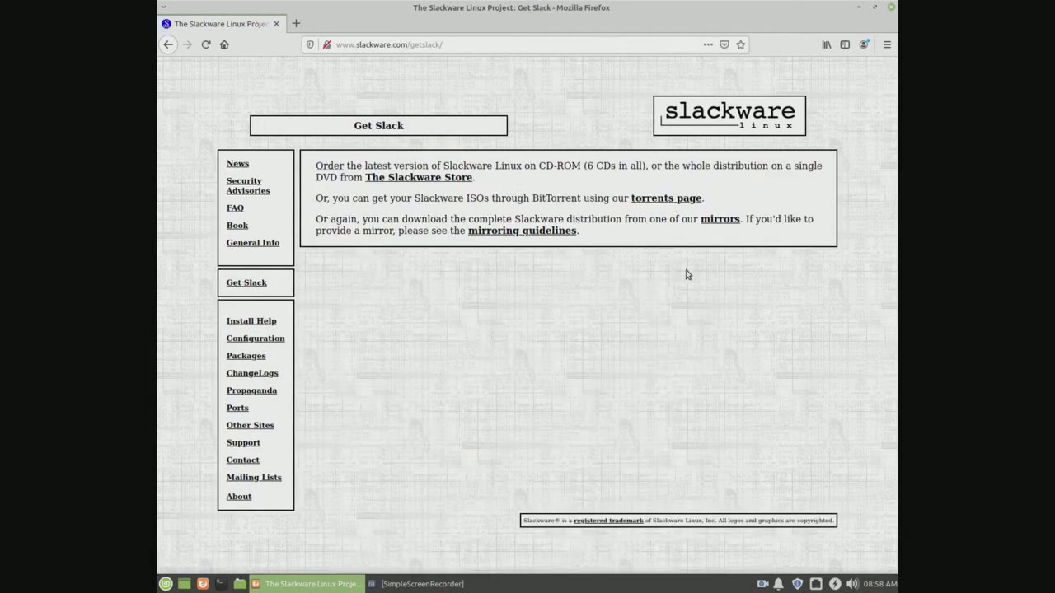
{"action": "left_click", "coordinate": [718, 217]}
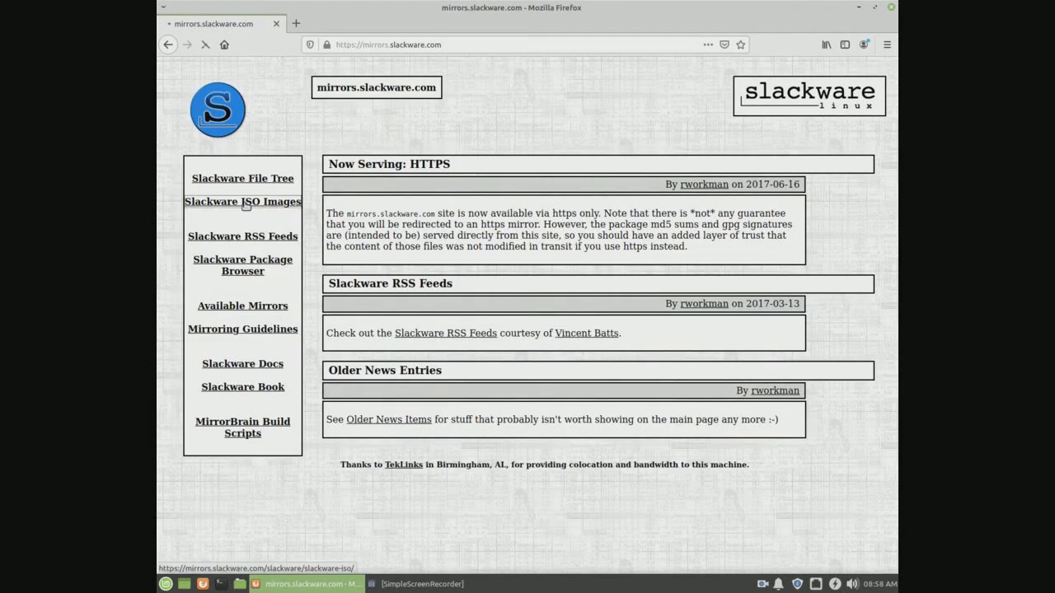
{"action": "left_click", "coordinate": [242, 201]}
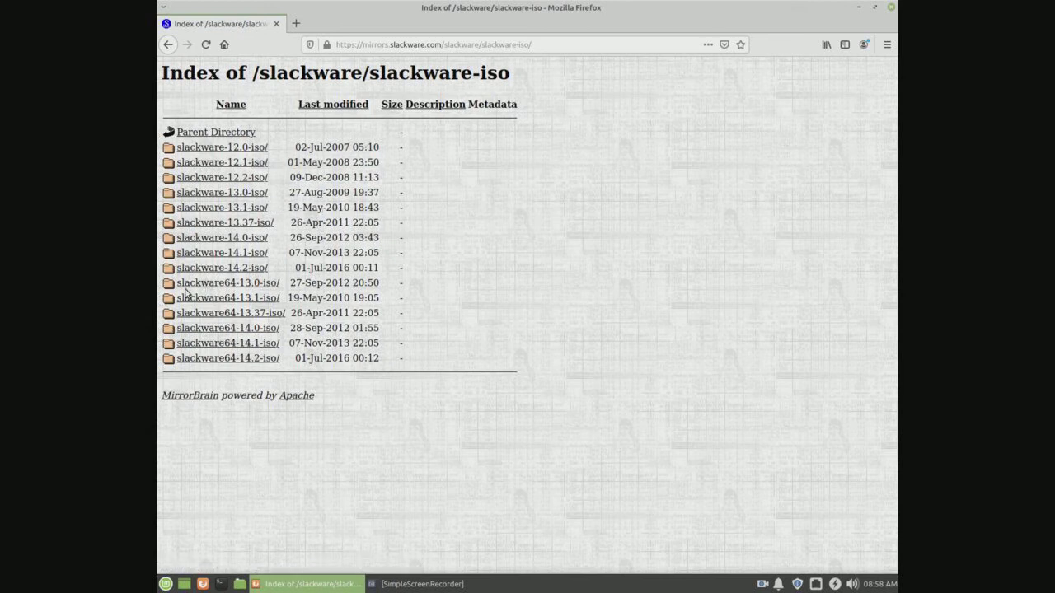
{"action": "mouse_move", "coordinate": [254, 280]}
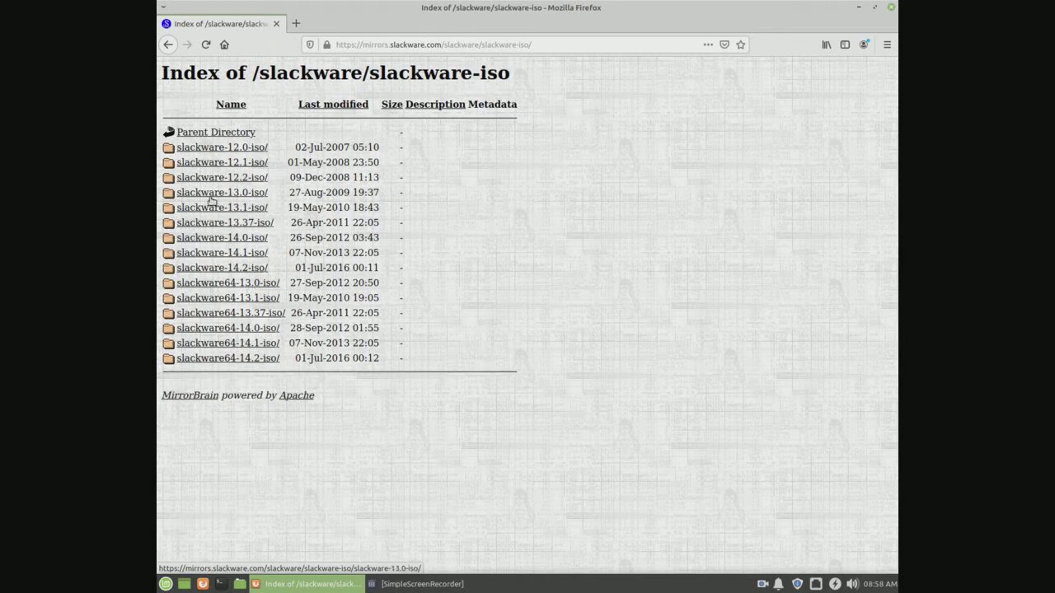
{"action": "mouse_move", "coordinate": [227, 357]}
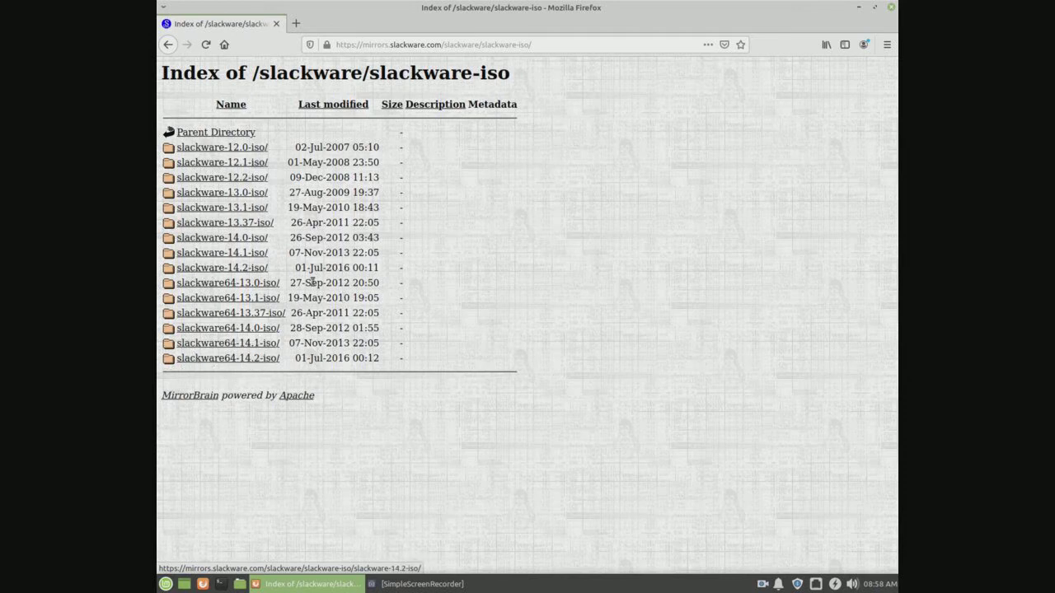
{"action": "mouse_move", "coordinate": [227, 267]}
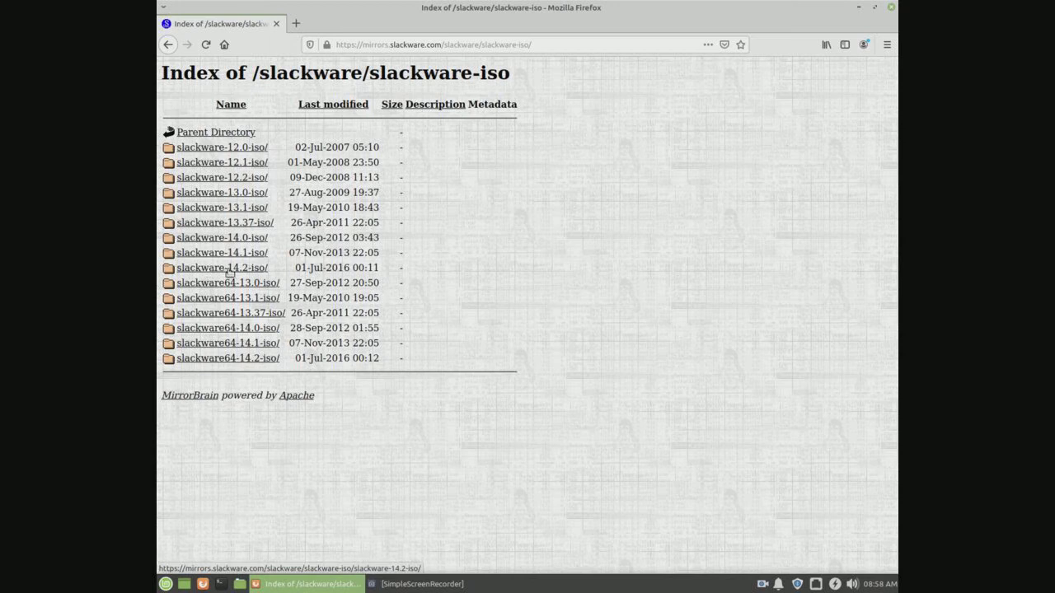
{"action": "mouse_move", "coordinate": [265, 320]}
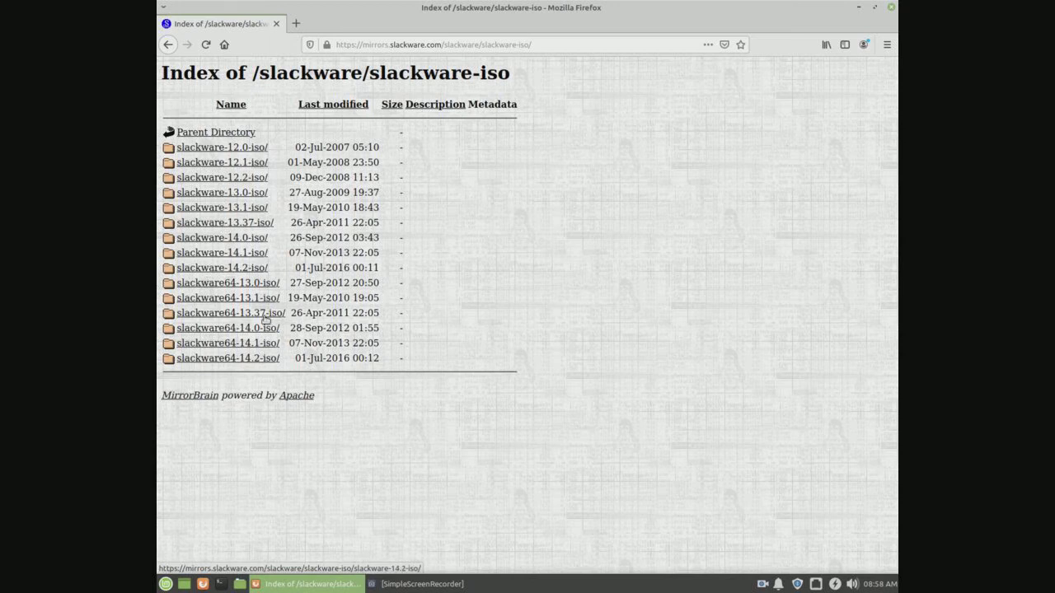
{"action": "mouse_move", "coordinate": [221, 277]}
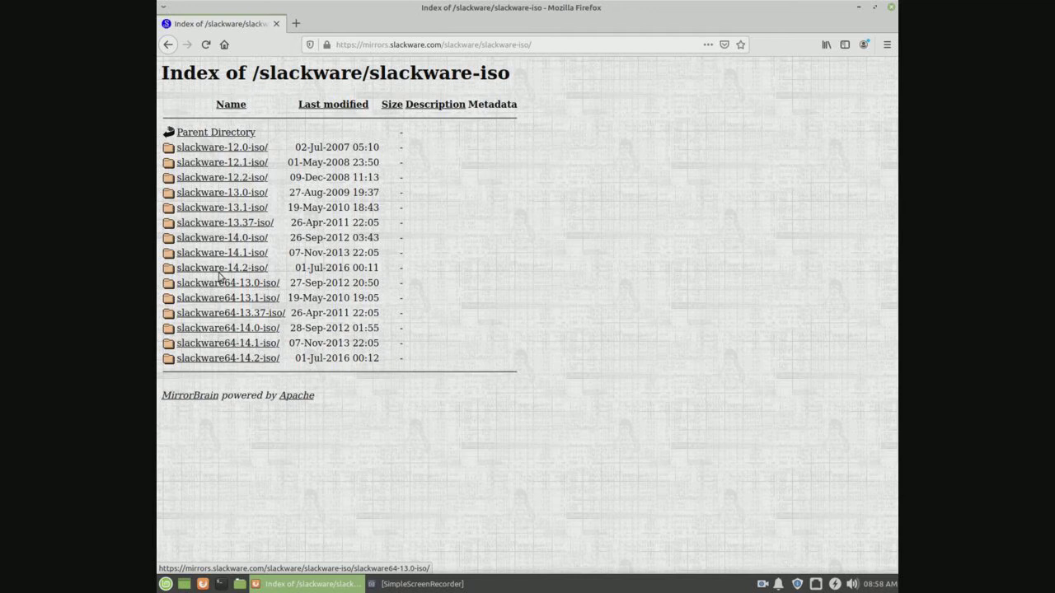
Step: Enter the slackware-14.2-iso folder and look through its file listing
{"action": "left_click", "coordinate": [221, 267]}
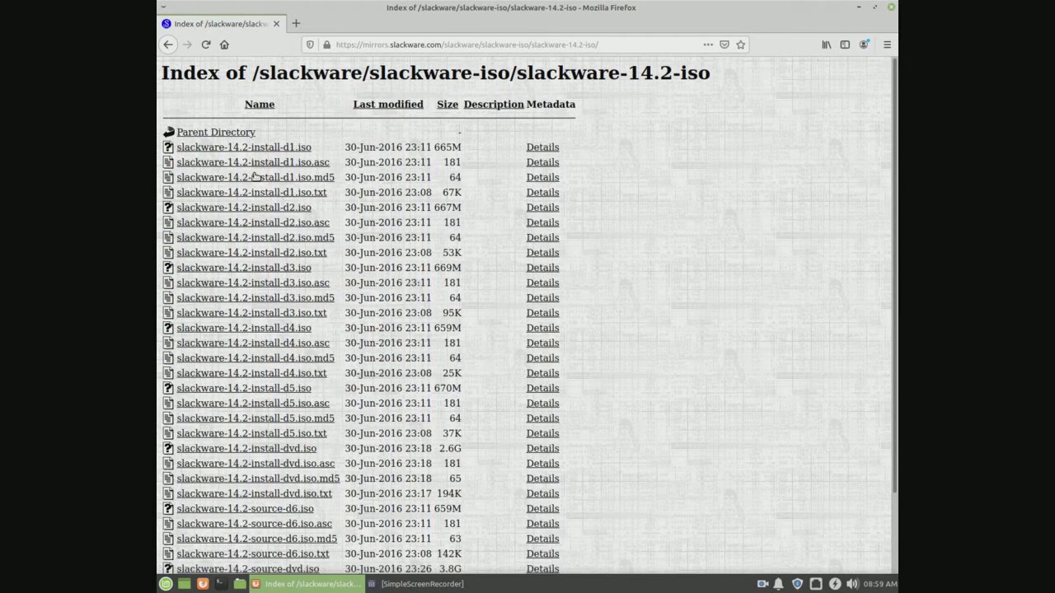
{"action": "scroll", "scroll_direction": "down", "scroll_amount": 3}
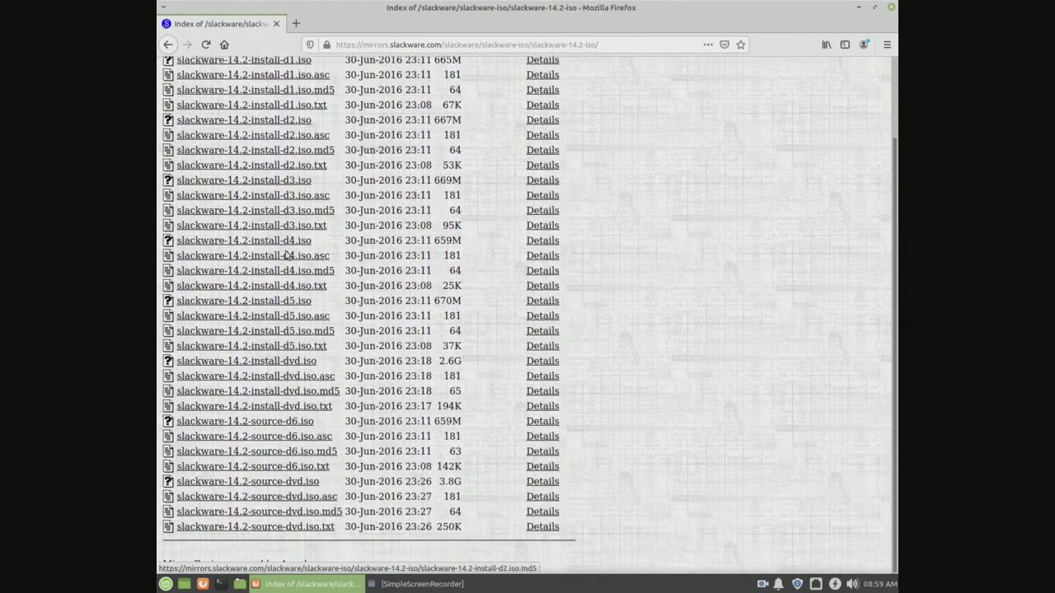
{"action": "scroll", "scroll_direction": "up", "scroll_amount": 3}
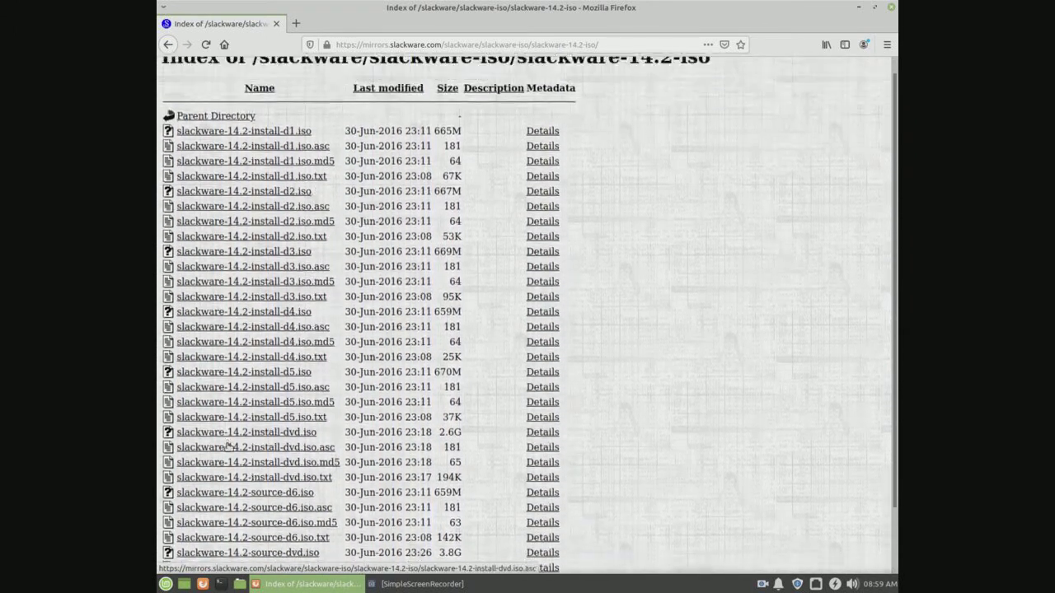
{"action": "scroll", "scroll_direction": "down", "scroll_amount": 3}
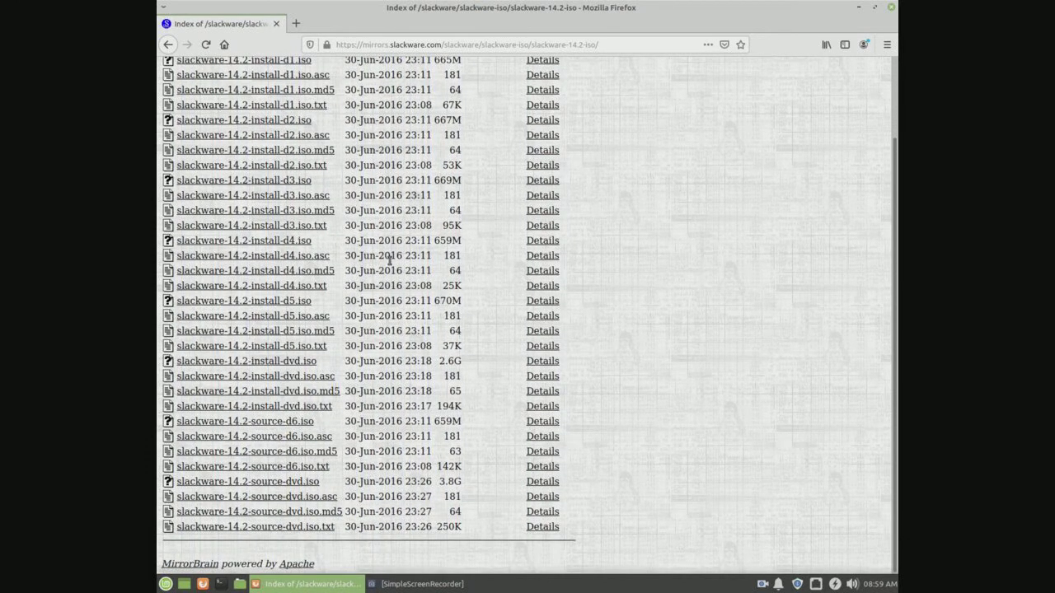
{"action": "mouse_move", "coordinate": [285, 360]}
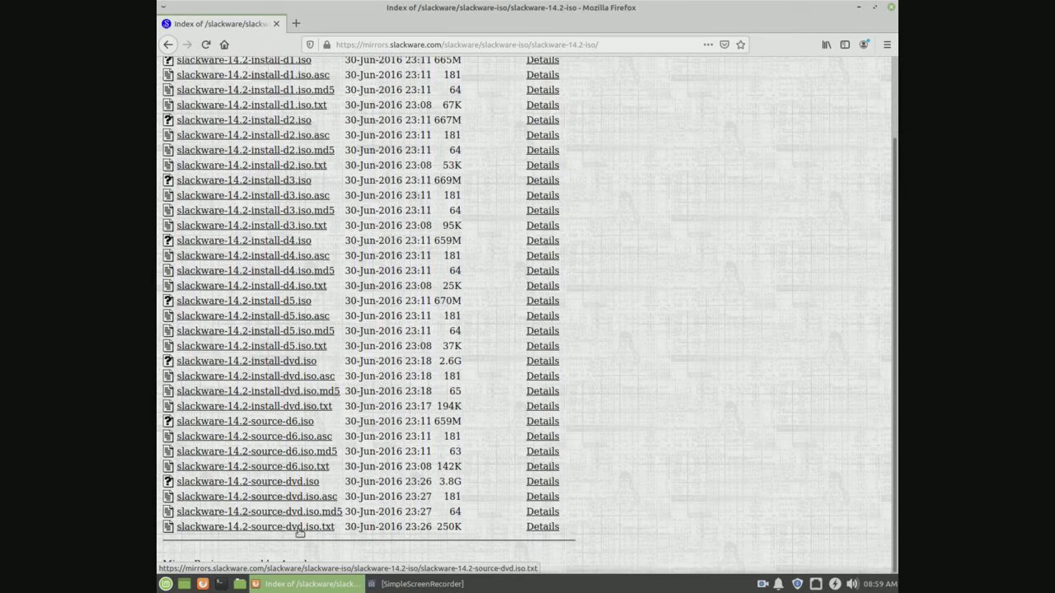
{"action": "mouse_move", "coordinate": [492, 353]}
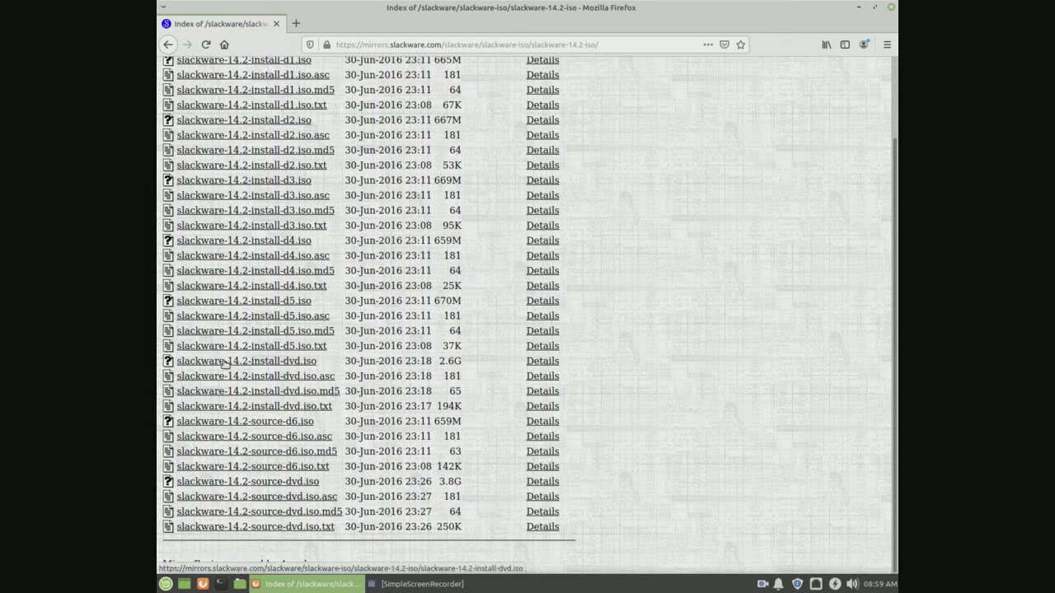
{"action": "mouse_move", "coordinate": [251, 363]}
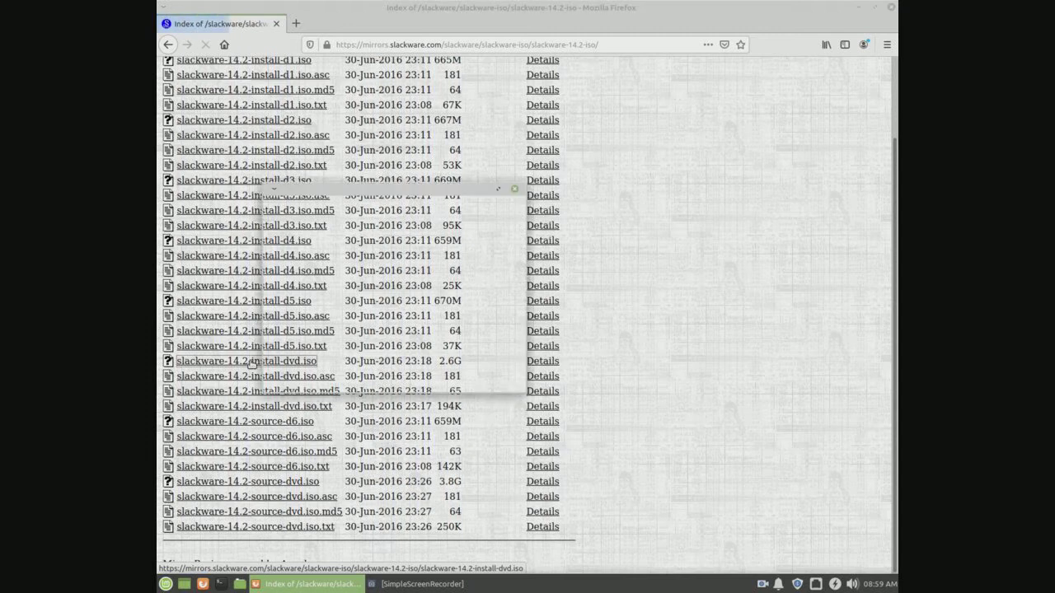
Step: Start downloading slackware-14.2-install-dvd.iso from the mirror
{"action": "left_click", "coordinate": [247, 361]}
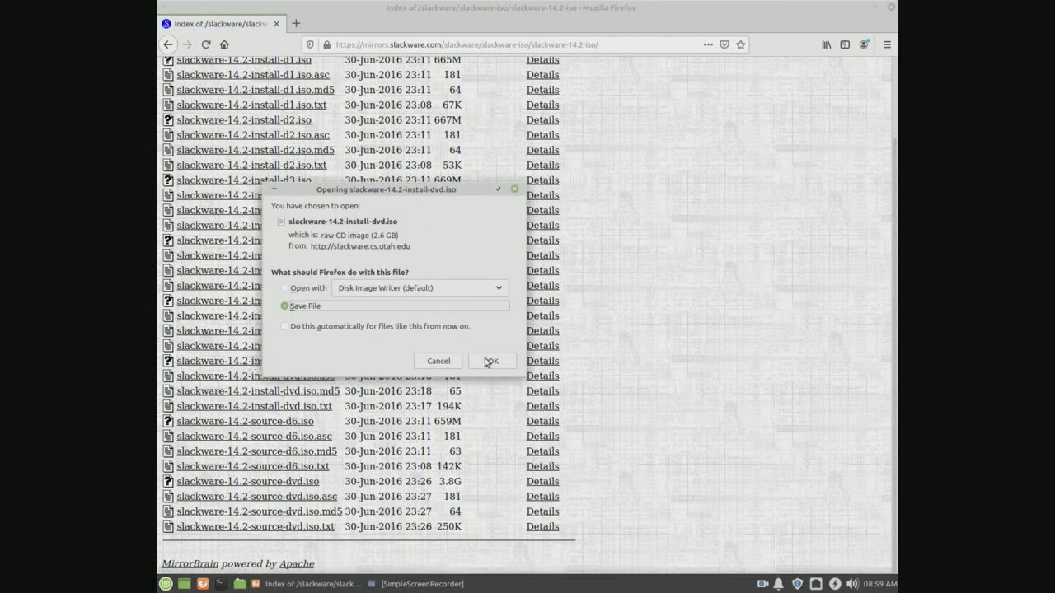
{"action": "left_click", "coordinate": [491, 361]}
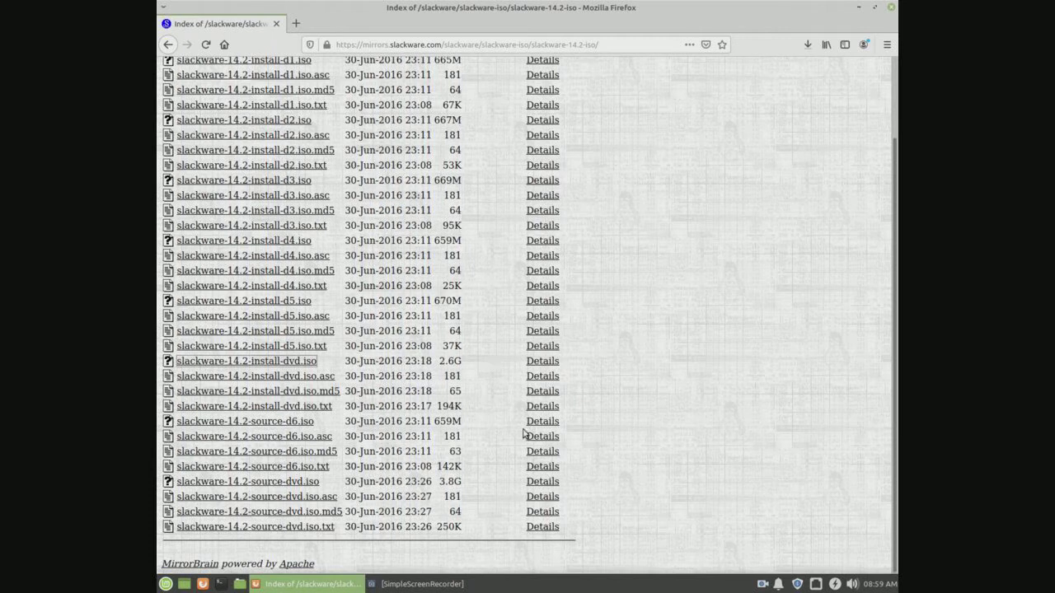
{"action": "left_click", "coordinate": [808, 44]}
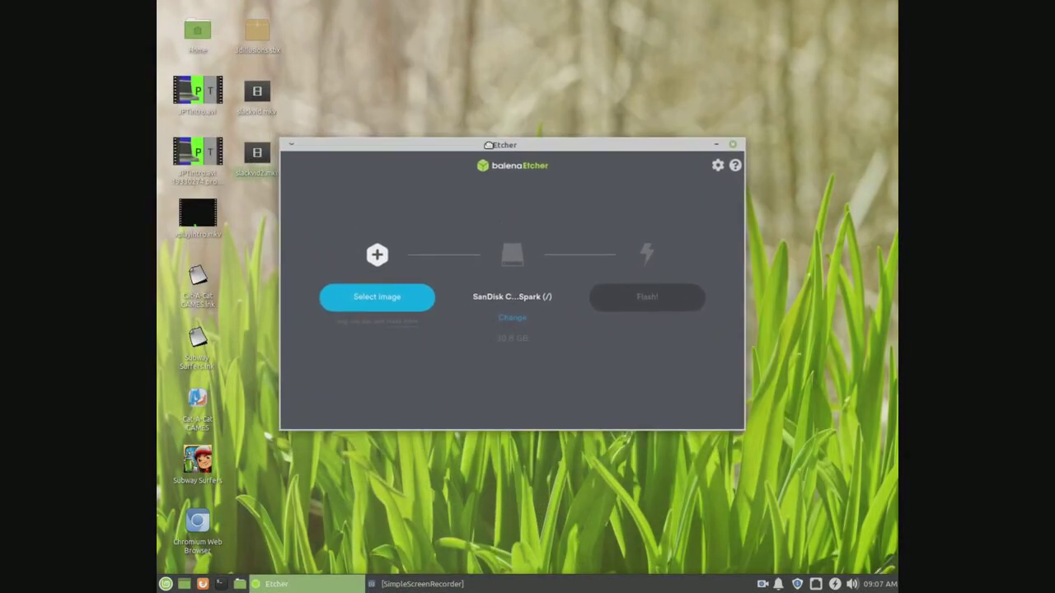
Step: Load slackware-14.2-install-dvd.iso from Downloads as the image in balenaEtcher
{"action": "left_click_drag", "start_coordinate": [504, 146], "coordinate": [491, 138]}
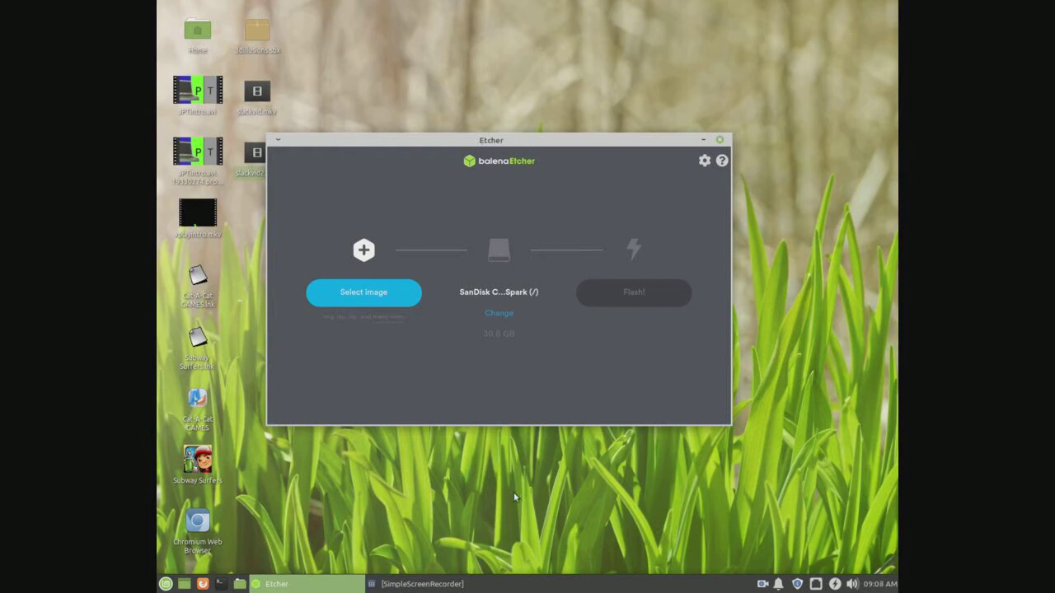
{"action": "left_click", "coordinate": [362, 291]}
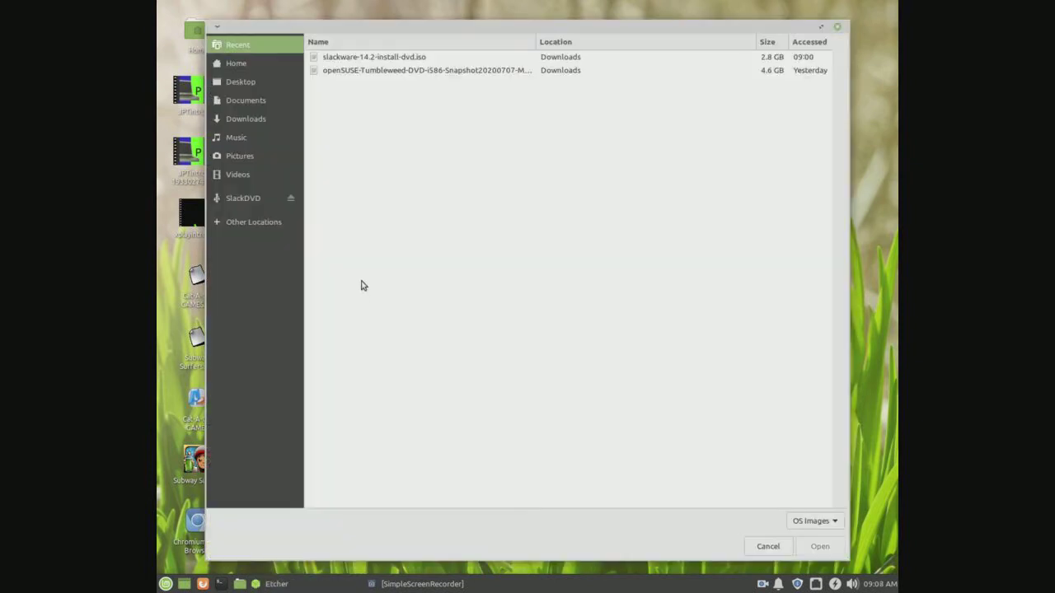
{"action": "left_click", "coordinate": [374, 56]}
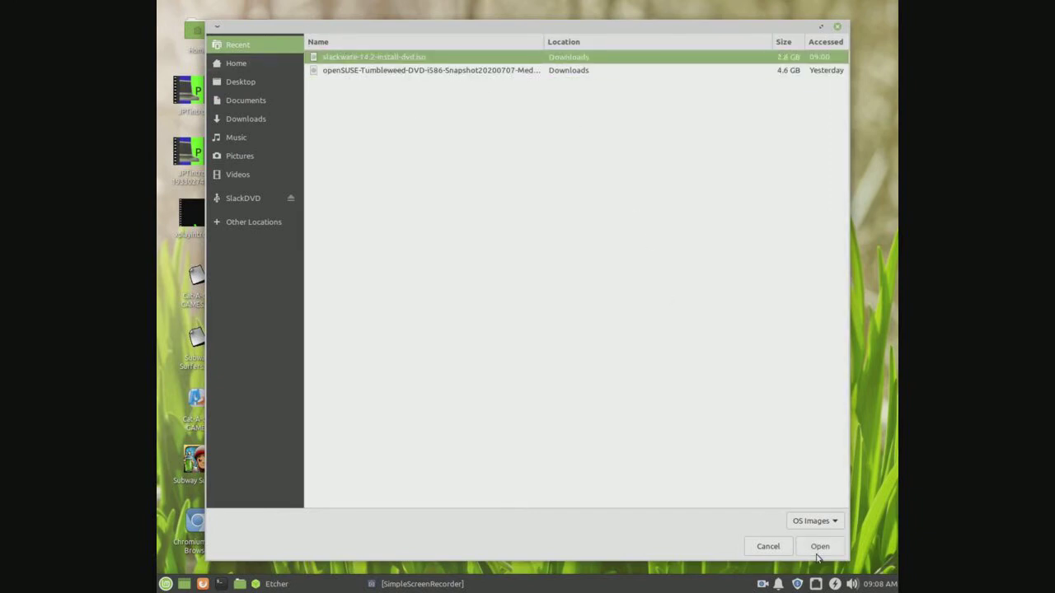
{"action": "left_click", "coordinate": [819, 547]}
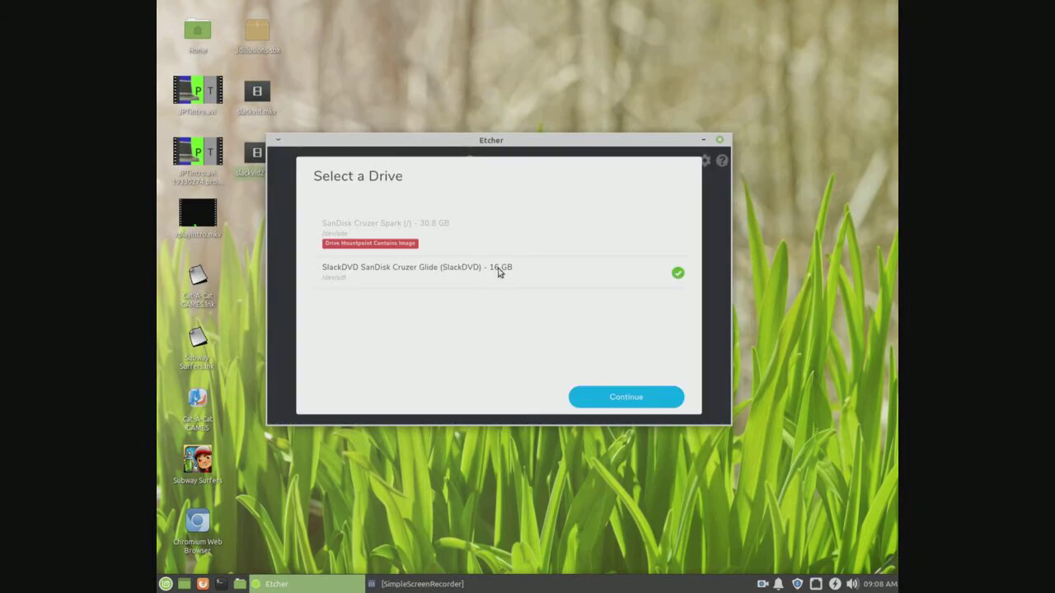
Step: Choose the 16 GB SanDisk Cruzer Glide stick as target and flash the image
{"action": "left_click", "coordinate": [627, 396]}
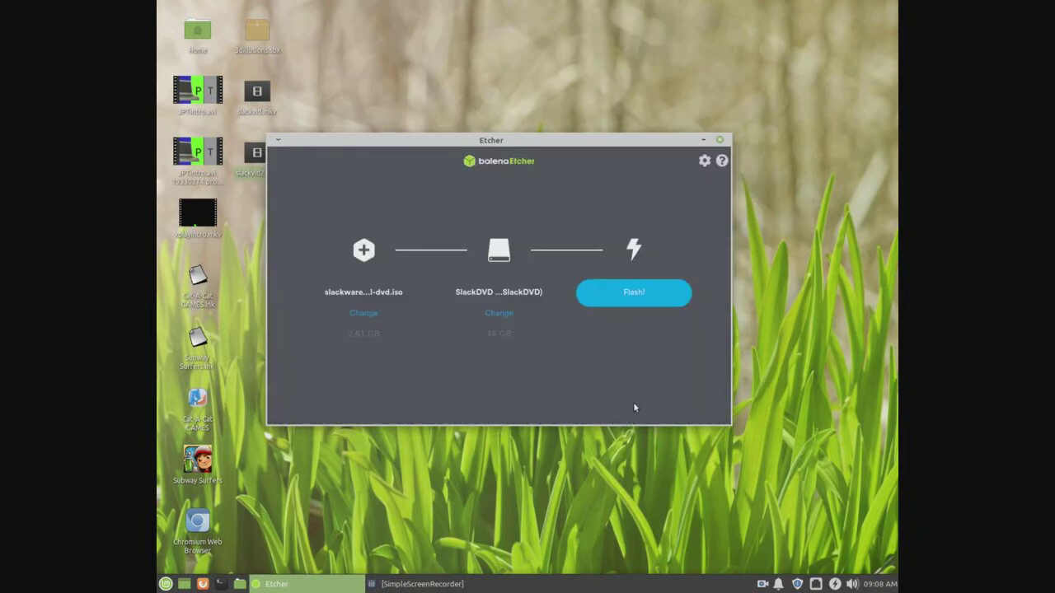
{"action": "left_click", "coordinate": [633, 292]}
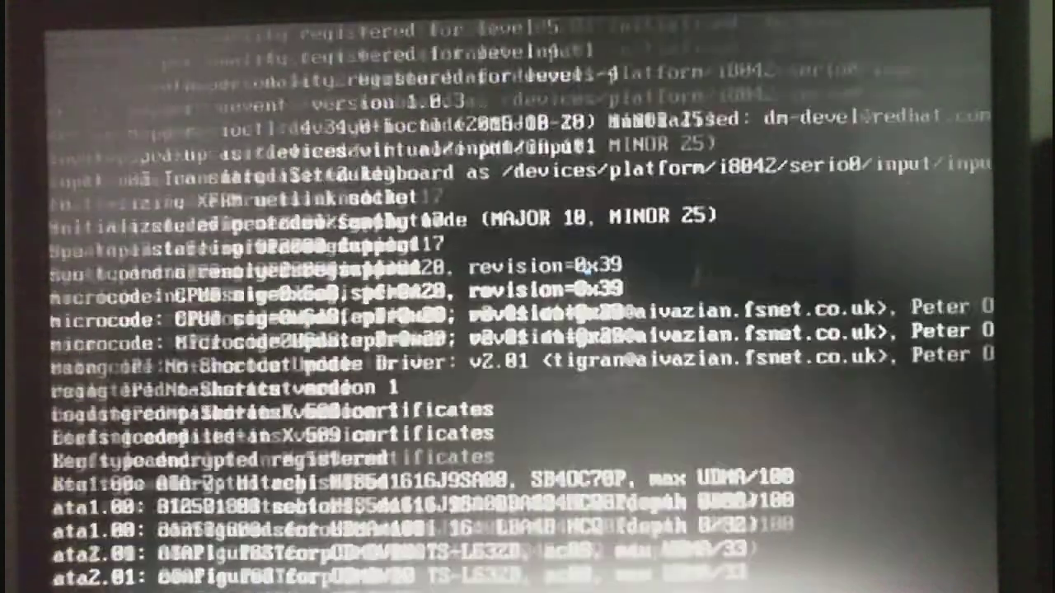
Step: Boot from the USB stick through the kernel messages to the keymap prompt
{"action": "scroll", "scroll_direction": "down", "scroll_amount": 3}
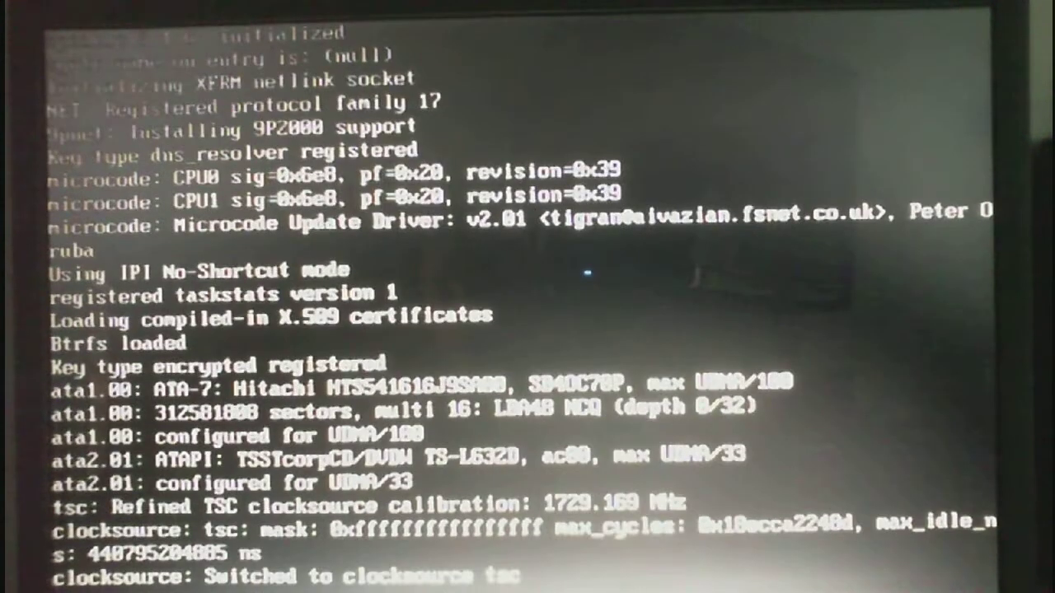
{"action": "scroll", "scroll_direction": "down", "scroll_amount": 3}
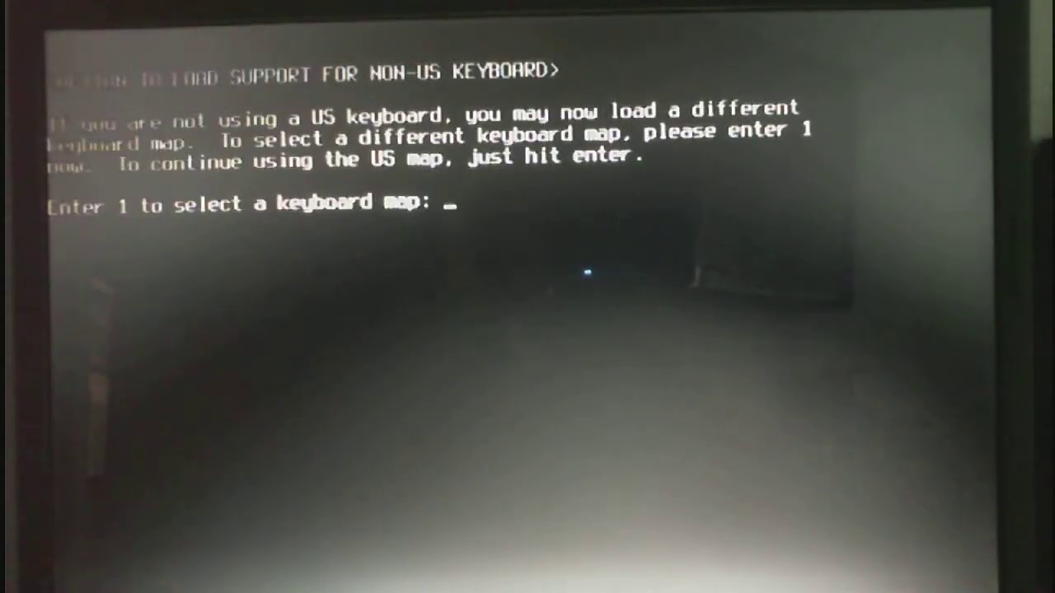
Step: Keep the US keymap, log in as root and bring up the setup main menu
{"action": "key", "text": "enter"}
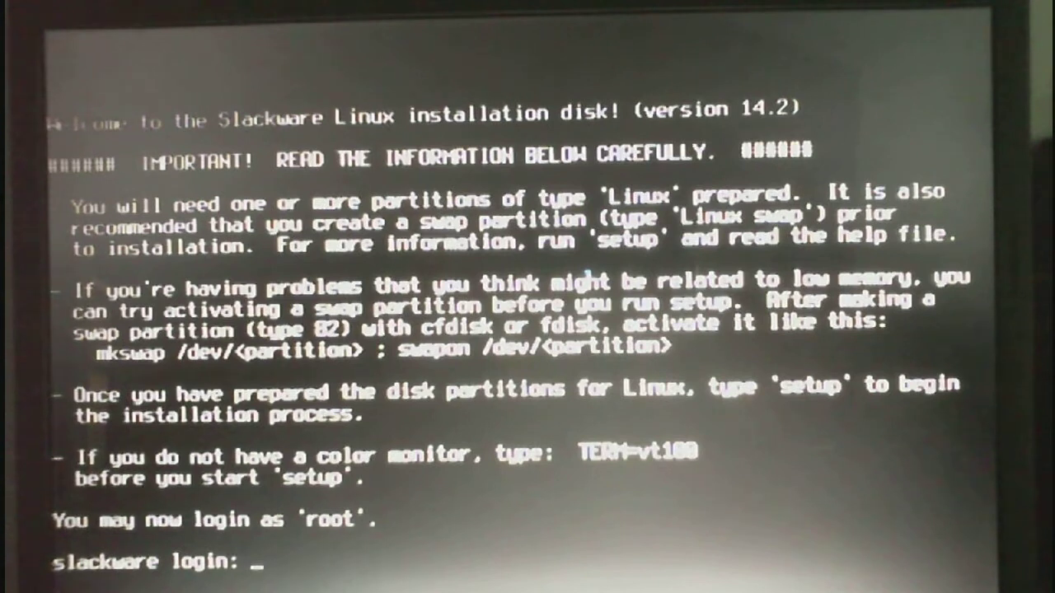
{"action": "type", "text": "ro"}
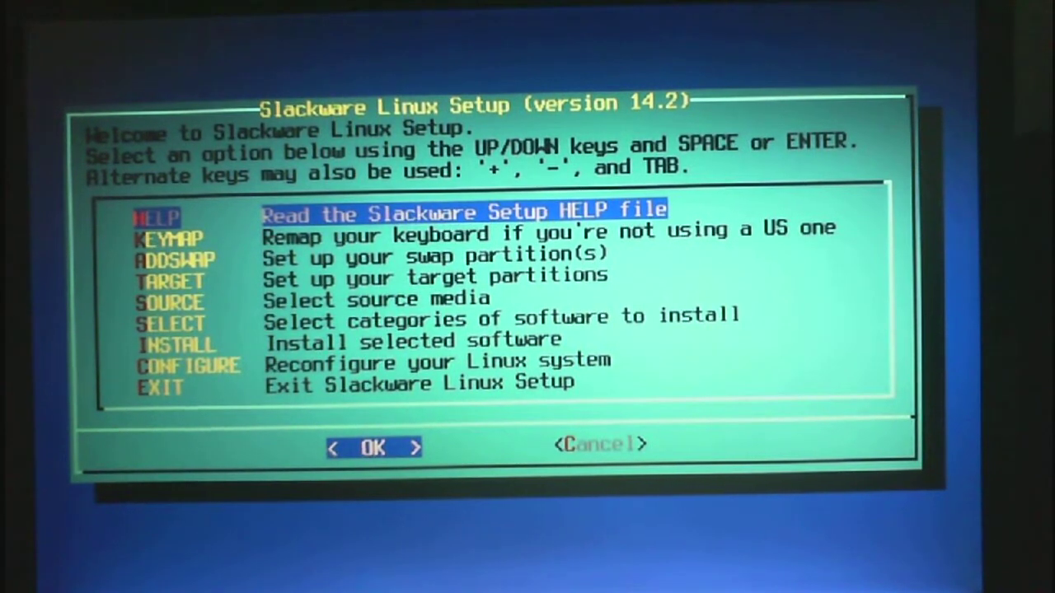
{"action": "key", "text": "Down"}
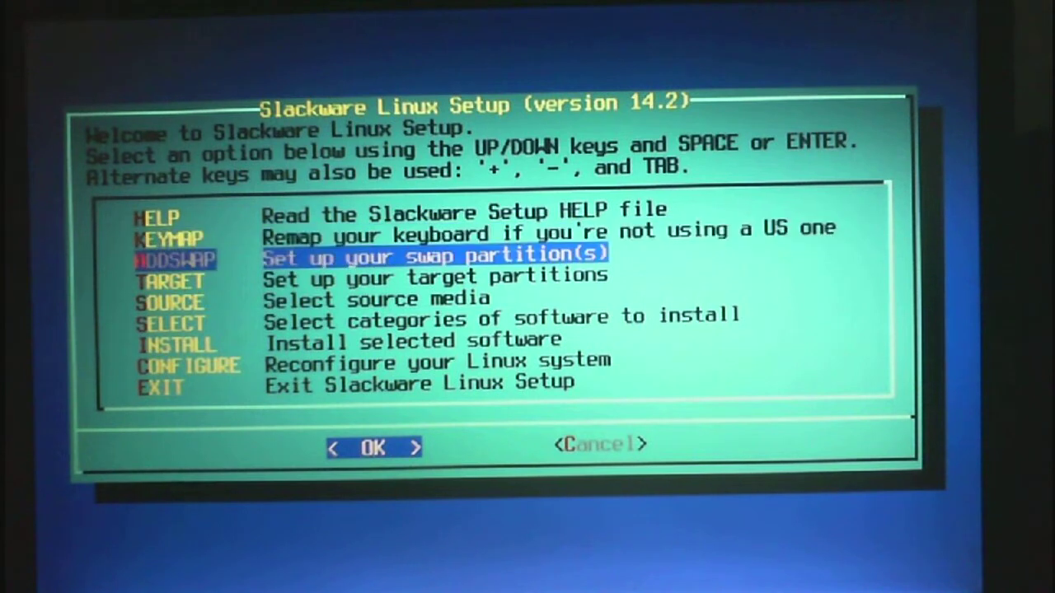
{"action": "key", "text": "Up"}
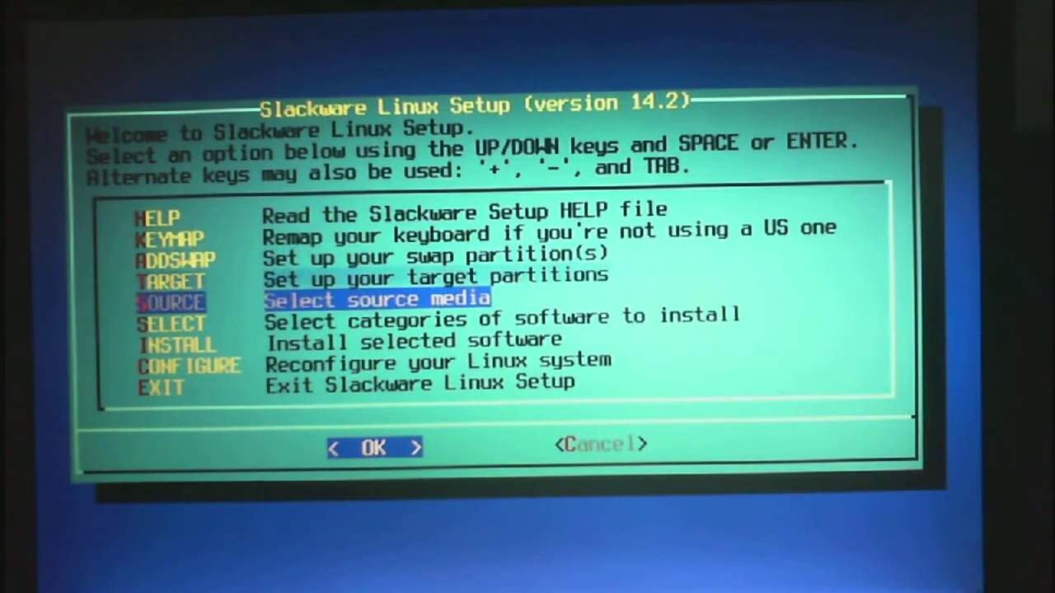
Step: Under TARGET make /dev/sda1 root, quick-formatted as ext4 and added to fstab
{"action": "key", "text": "Up"}
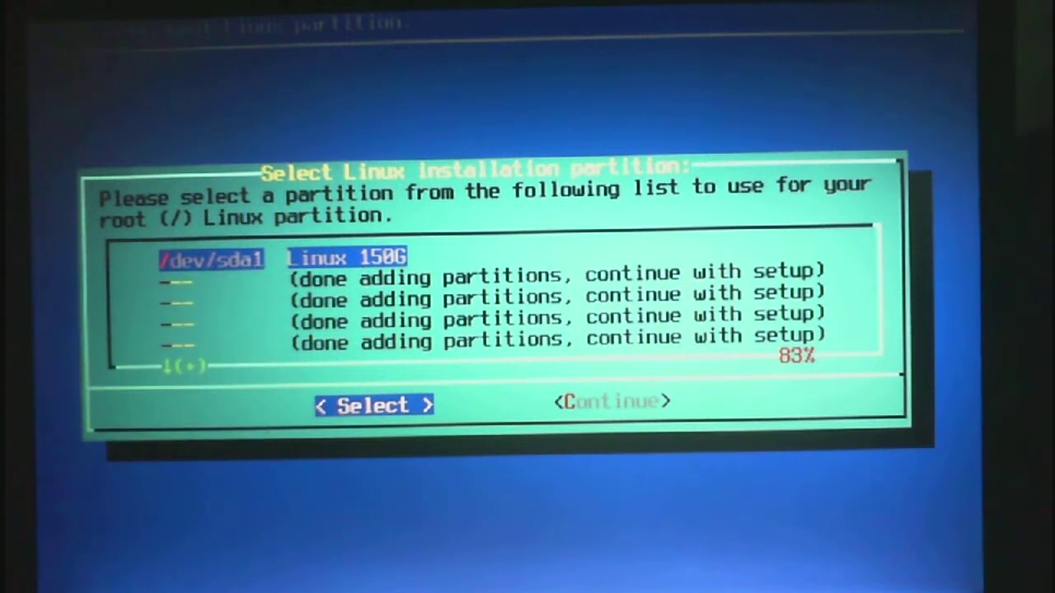
{"action": "left_click", "coordinate": [373, 406]}
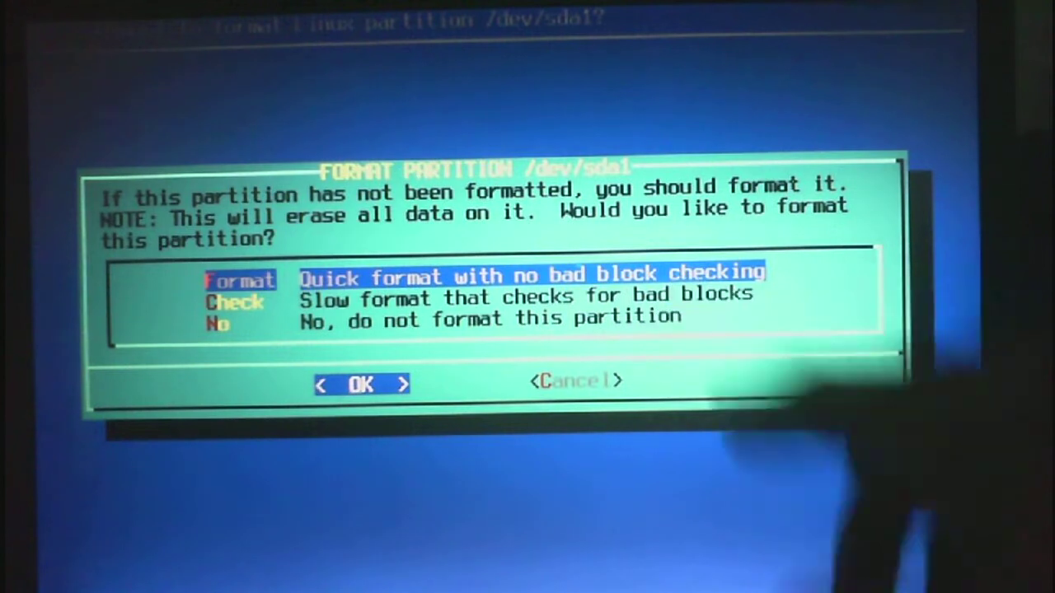
{"action": "left_click", "coordinate": [361, 384]}
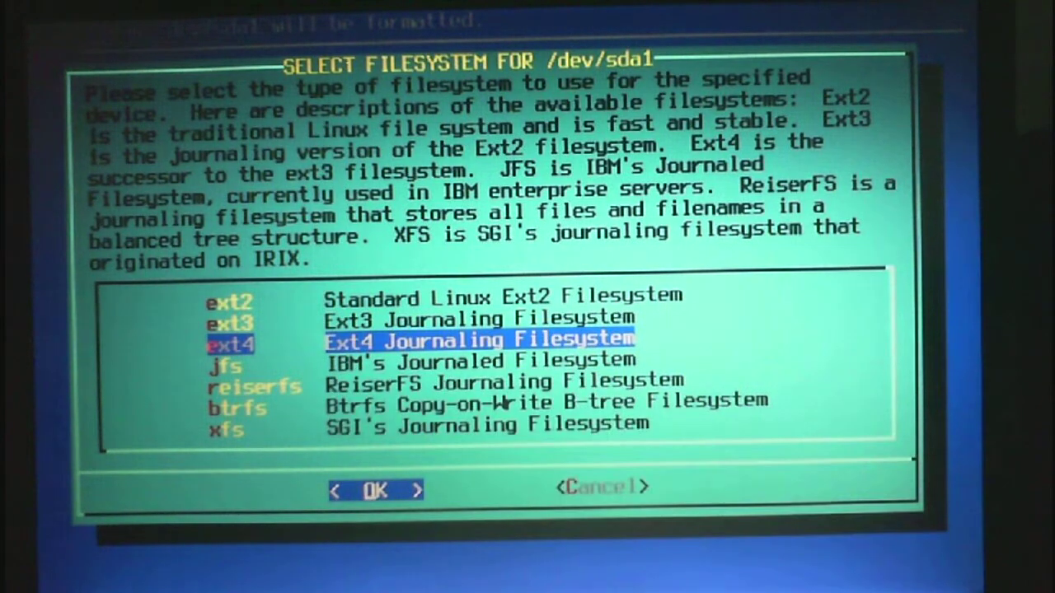
{"action": "left_click", "coordinate": [376, 490]}
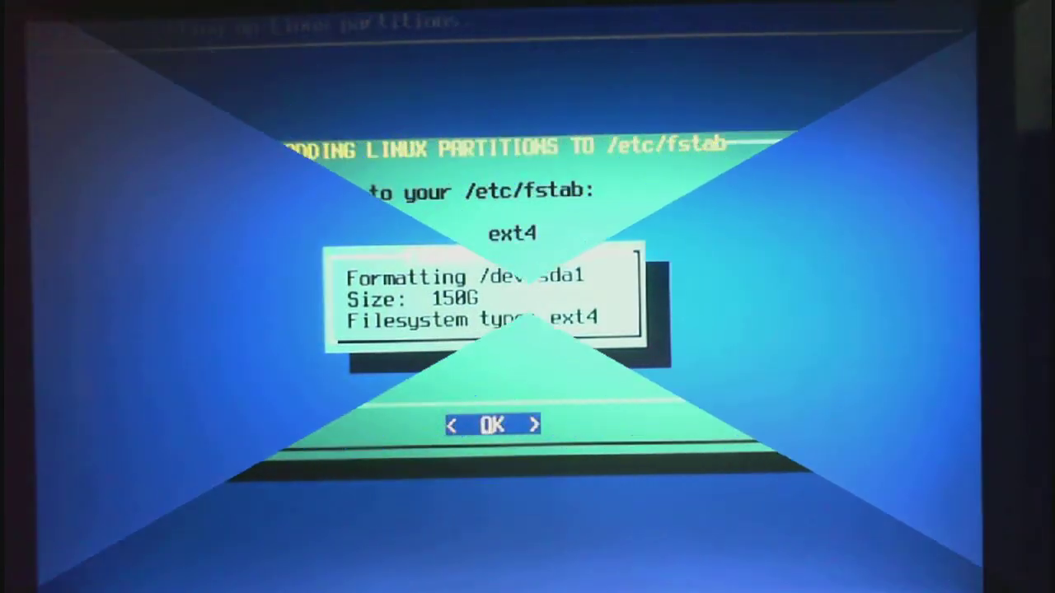
{"action": "left_click", "coordinate": [492, 426]}
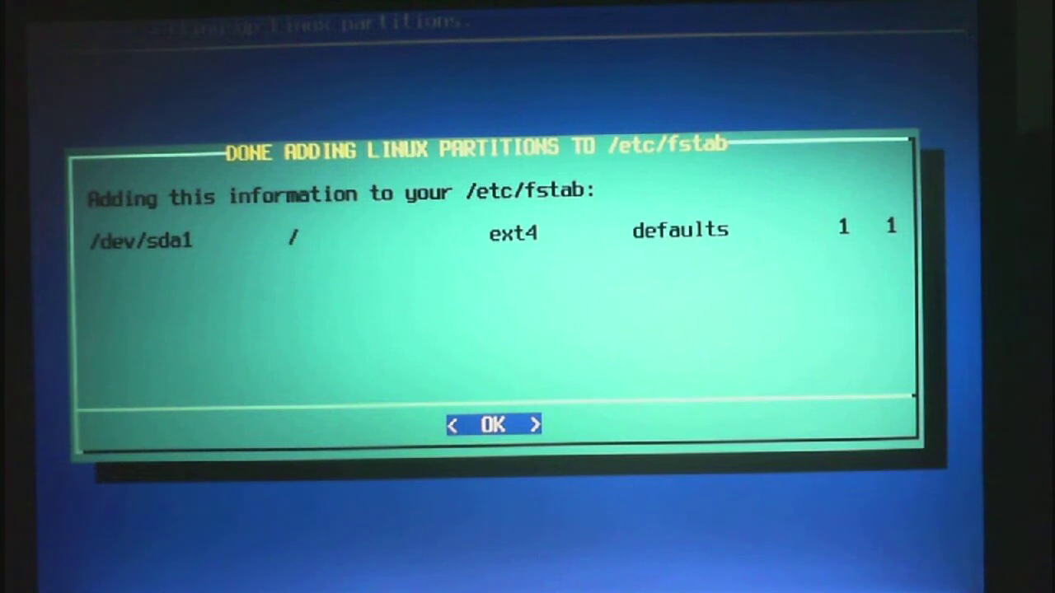
Step: Acknowledge the fstab summary and answer the FAT/NTFS partitions question
{"action": "left_click", "coordinate": [493, 423]}
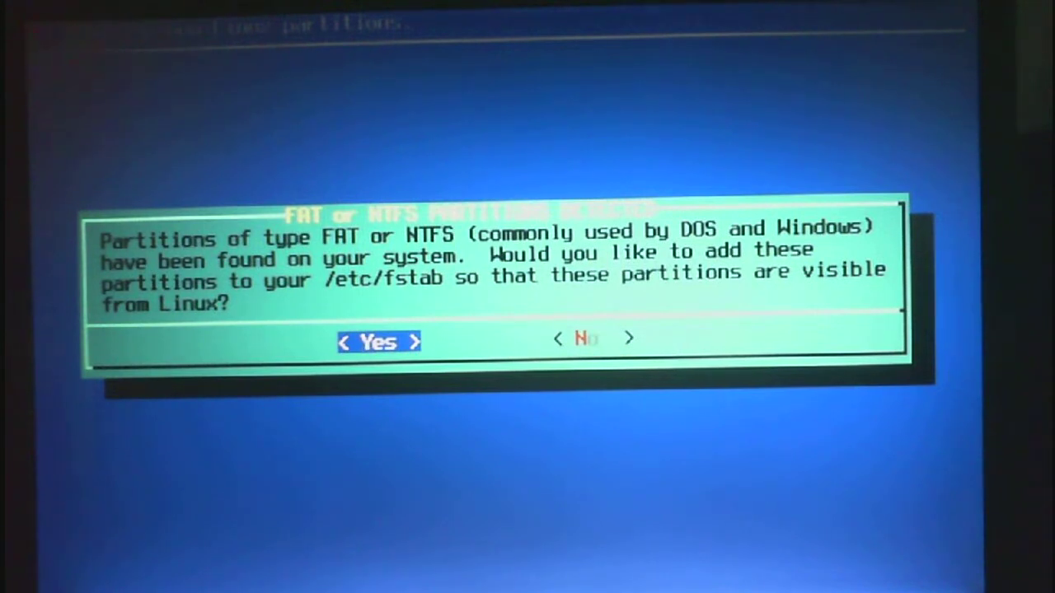
{"action": "key", "text": "Tab"}
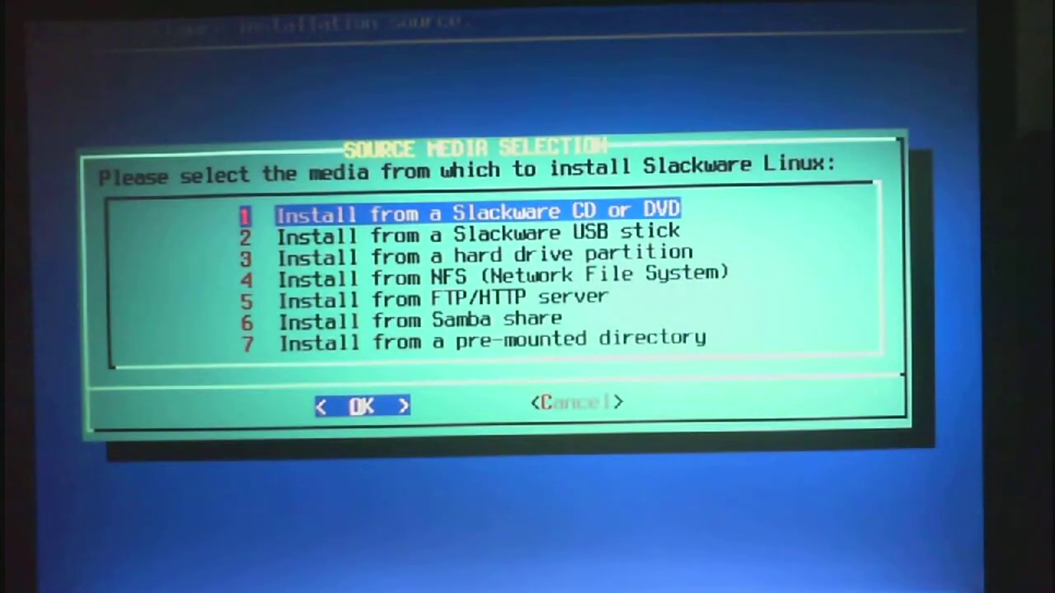
Step: Choose option 2, install from a Slackware USB stick, and start scanning for it
{"action": "key", "text": "Down"}
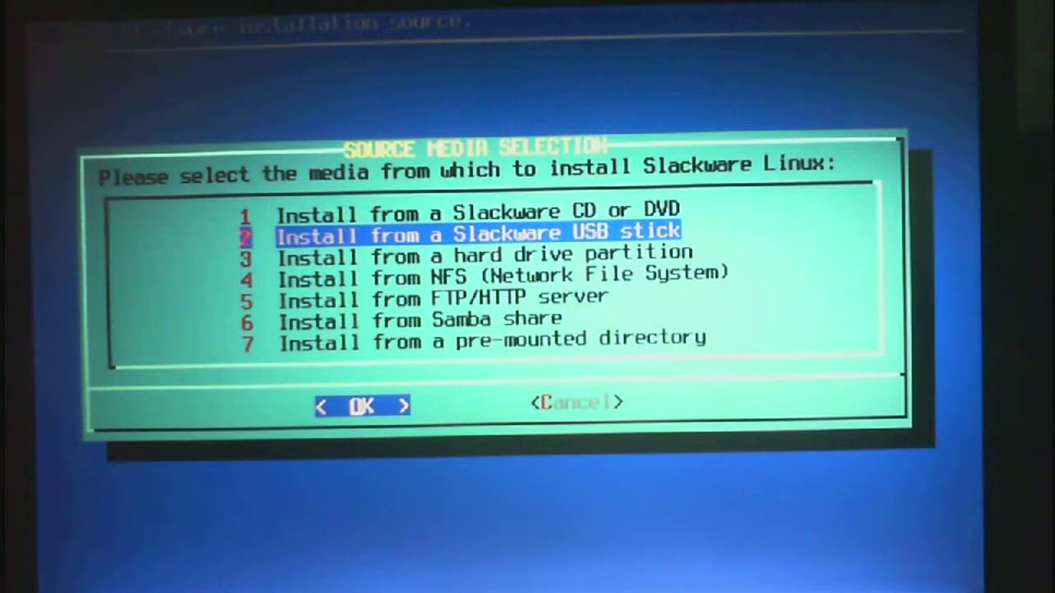
{"action": "key", "text": "Up"}
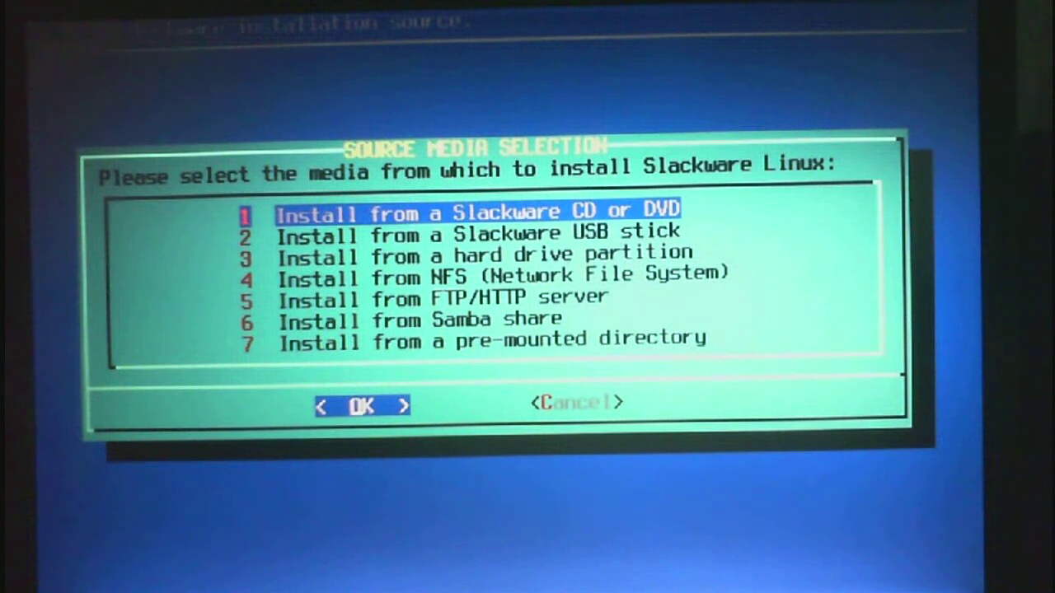
{"action": "key", "text": "Down"}
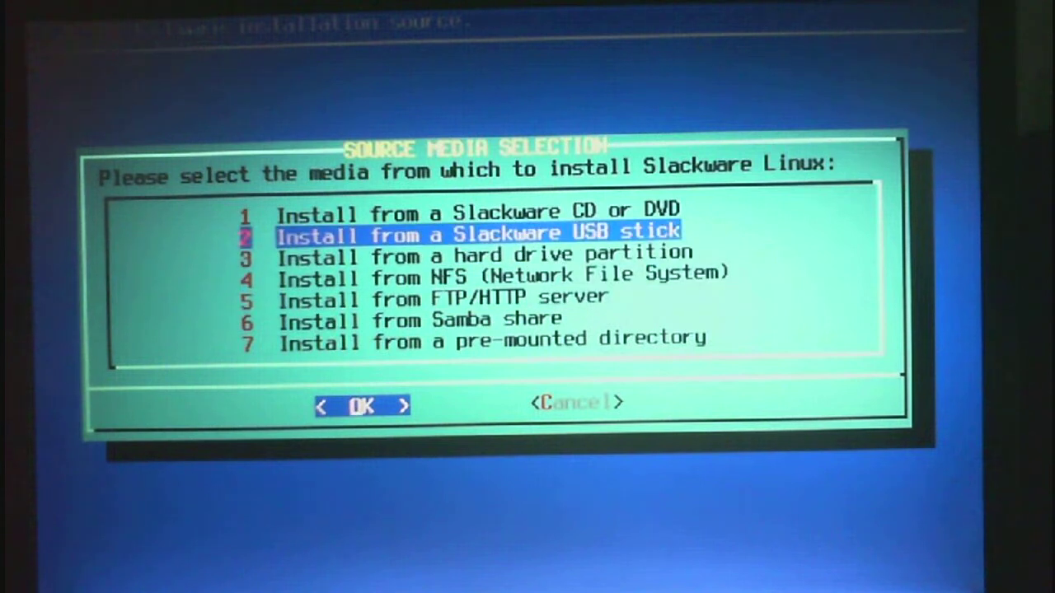
{"action": "left_click", "coordinate": [362, 406]}
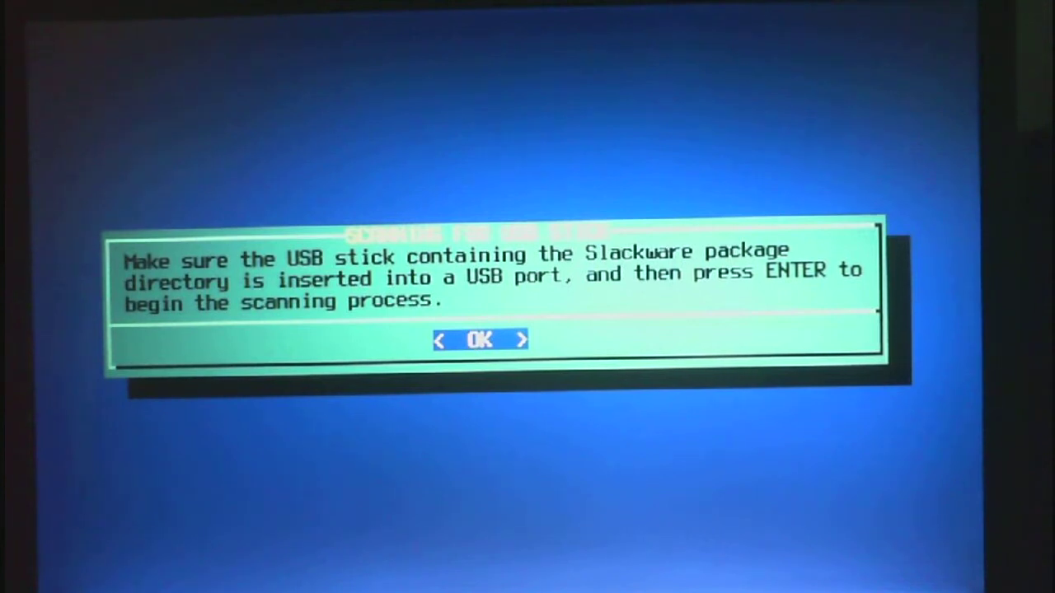
{"action": "key", "text": "enter"}
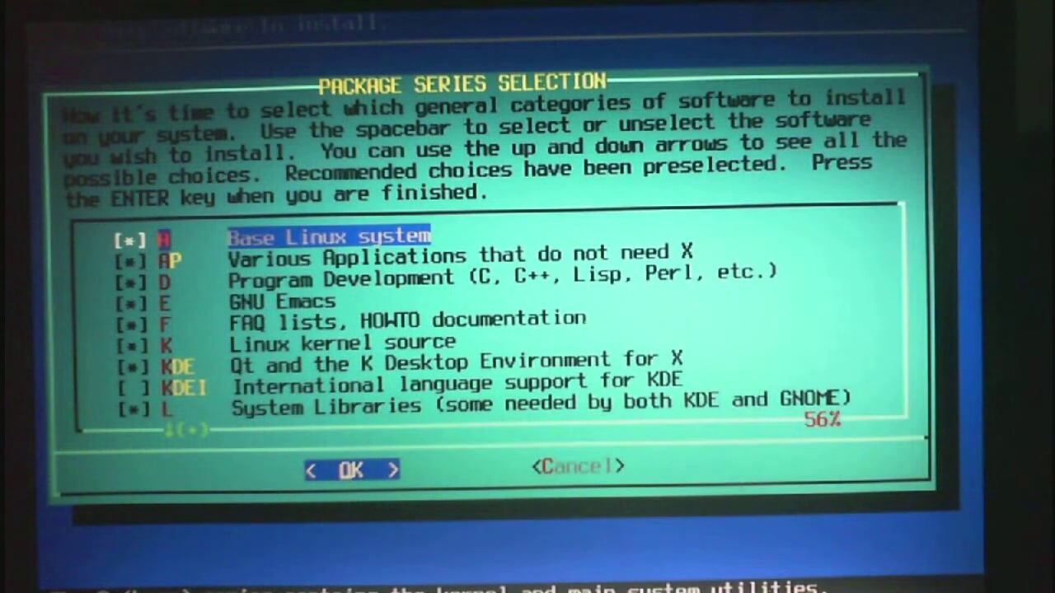
Step: Accept the recommended package series and install everything in full mode
{"action": "left_click", "coordinate": [350, 468]}
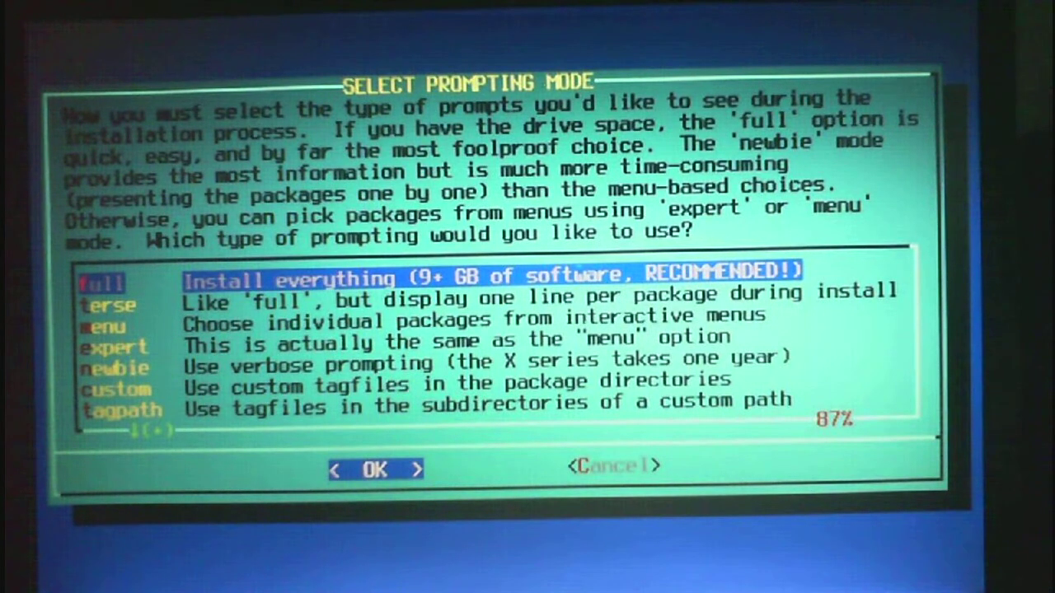
{"action": "left_click", "coordinate": [376, 468]}
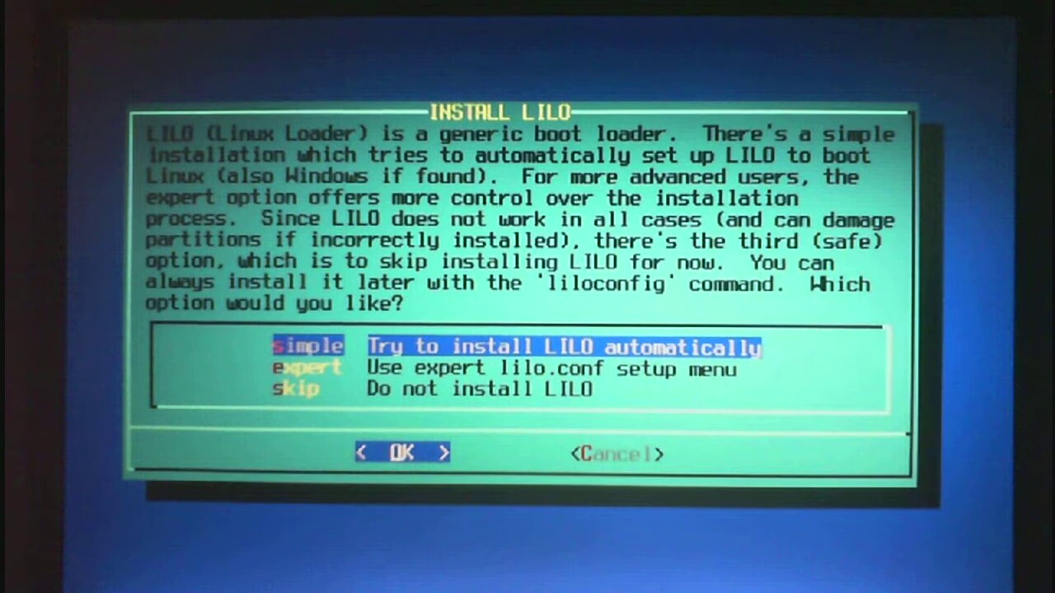
Step: Choose 'skip — Do not install LILO' and continue to the mouse setup
{"action": "key", "text": "Down"}
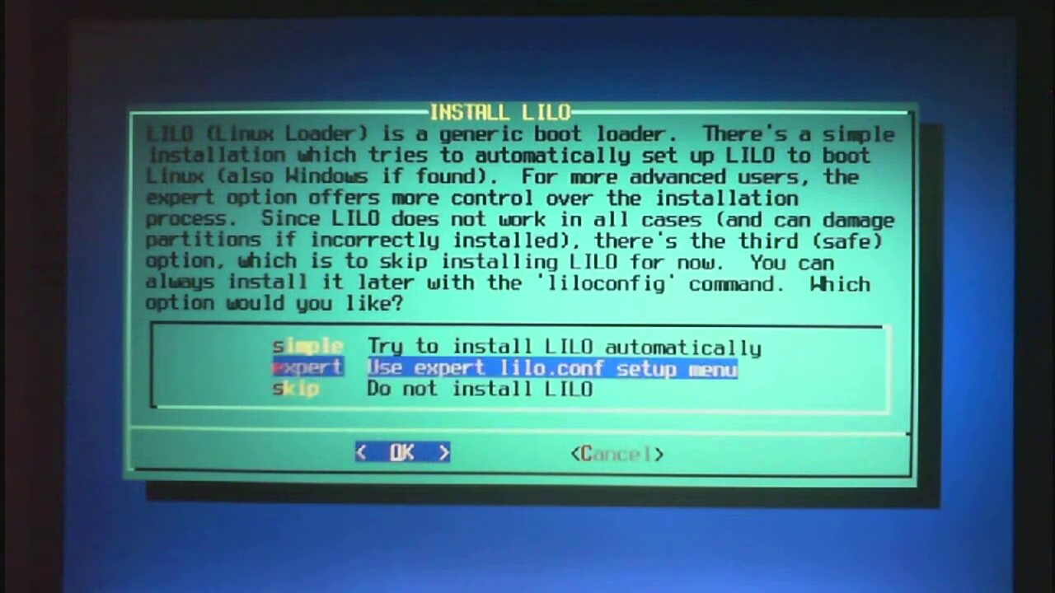
{"action": "key", "text": "Down"}
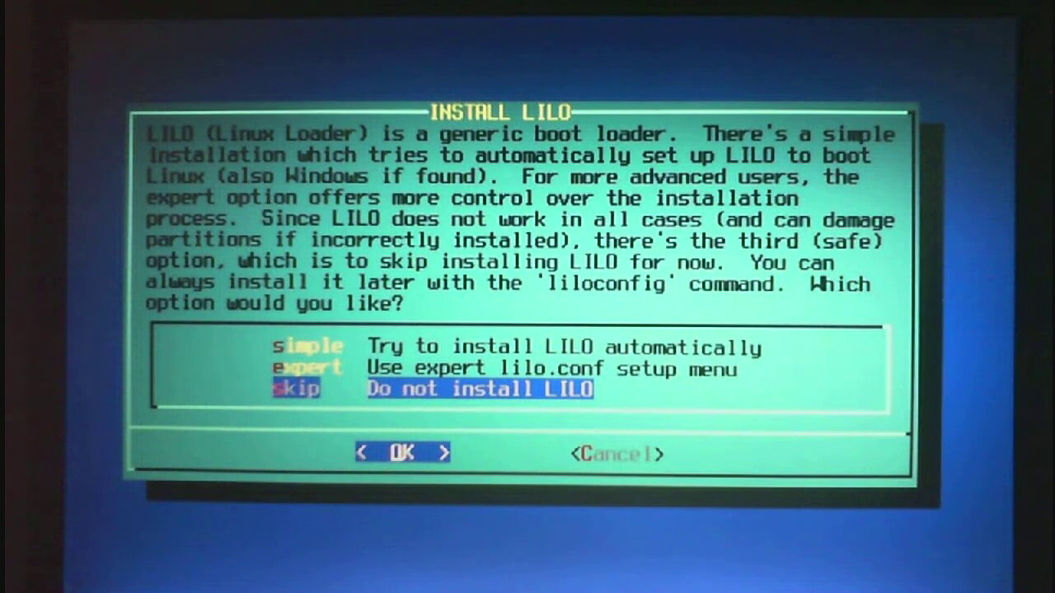
{"action": "left_click", "coordinate": [403, 451]}
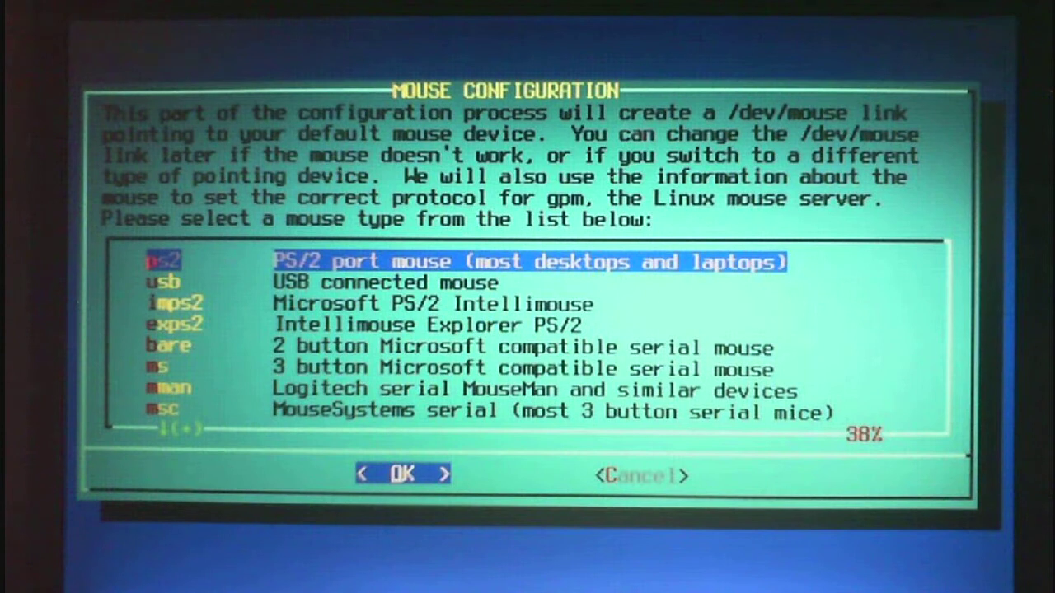
Step: Select imps2 Microsoft PS/2 Intellimouse as the mouse type
{"action": "key", "text": "Down"}
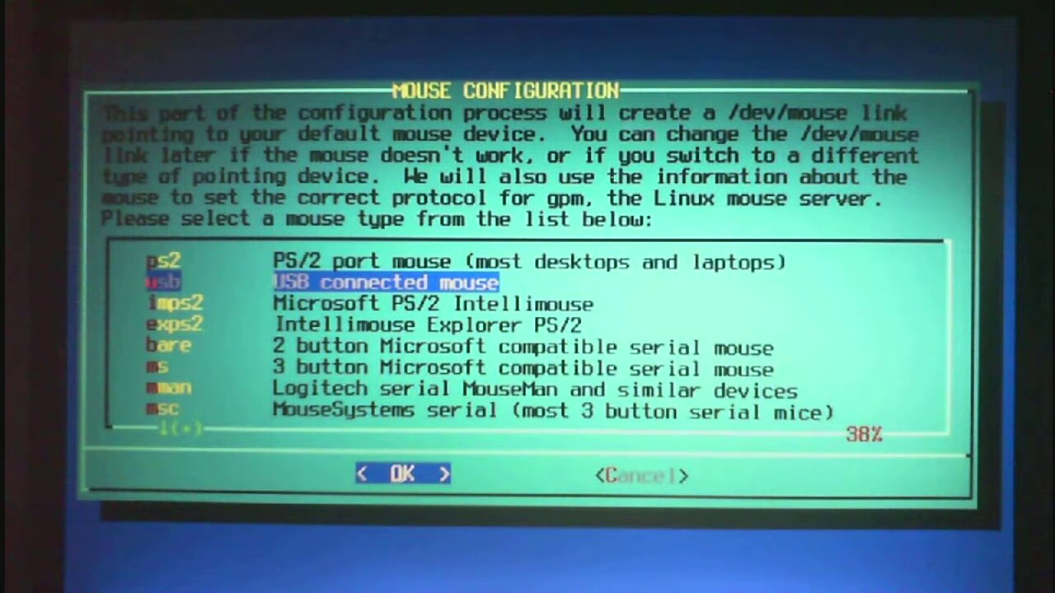
{"action": "key", "text": "Down"}
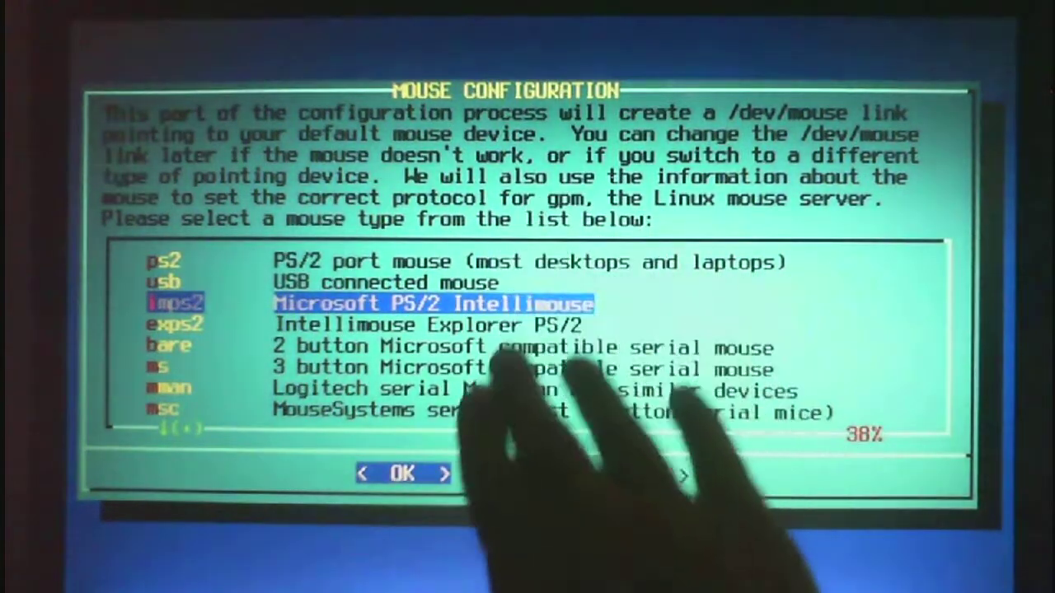
{"action": "left_click", "coordinate": [402, 471]}
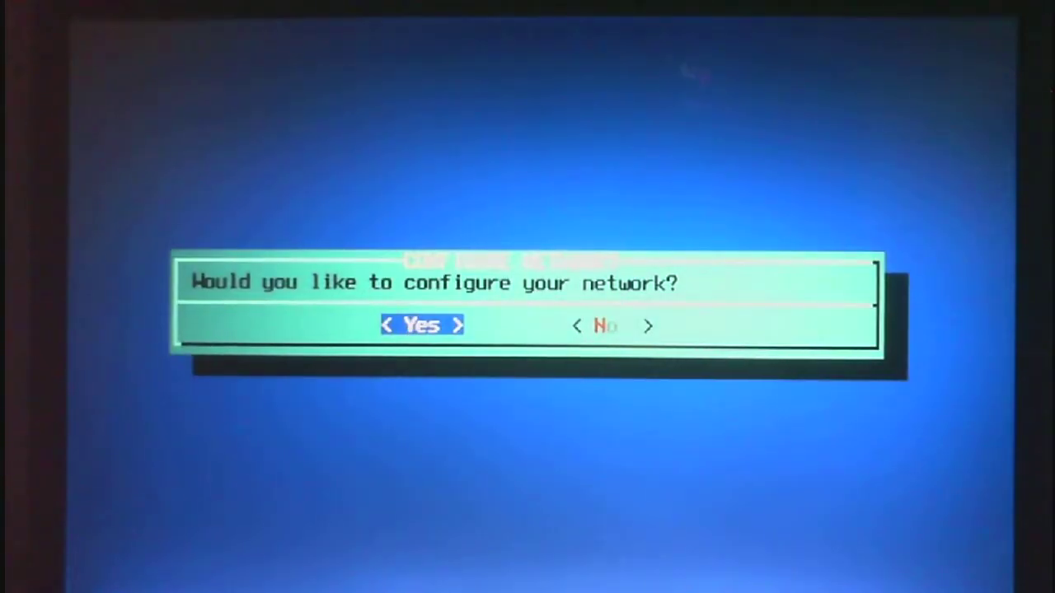
Step: Answer the network prompt, accept the default startup services, decline custom fonts and keep the clock on local time
{"action": "key", "text": "Tab"}
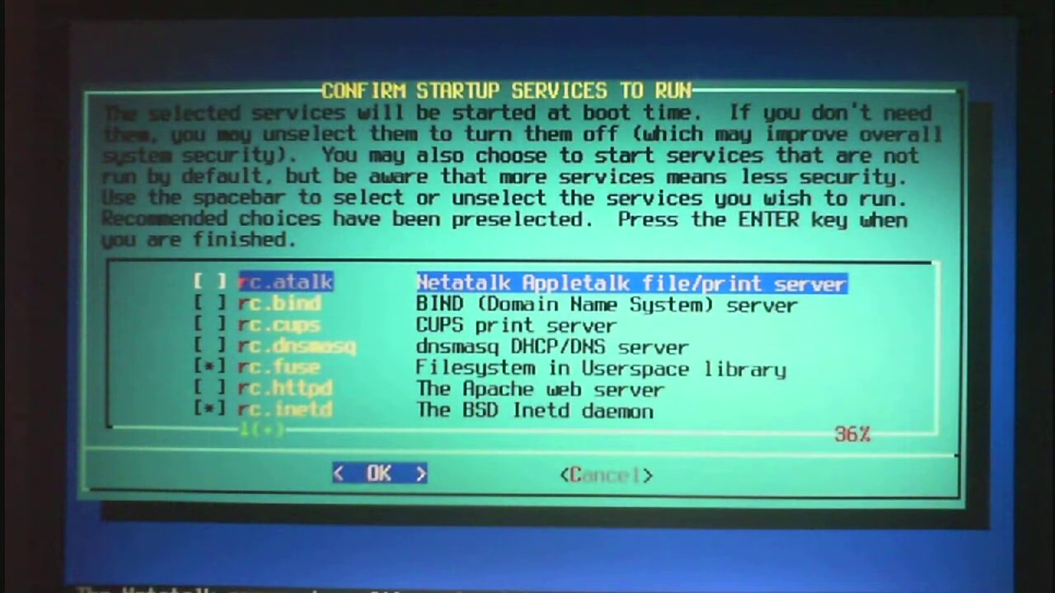
{"action": "key", "text": "Down"}
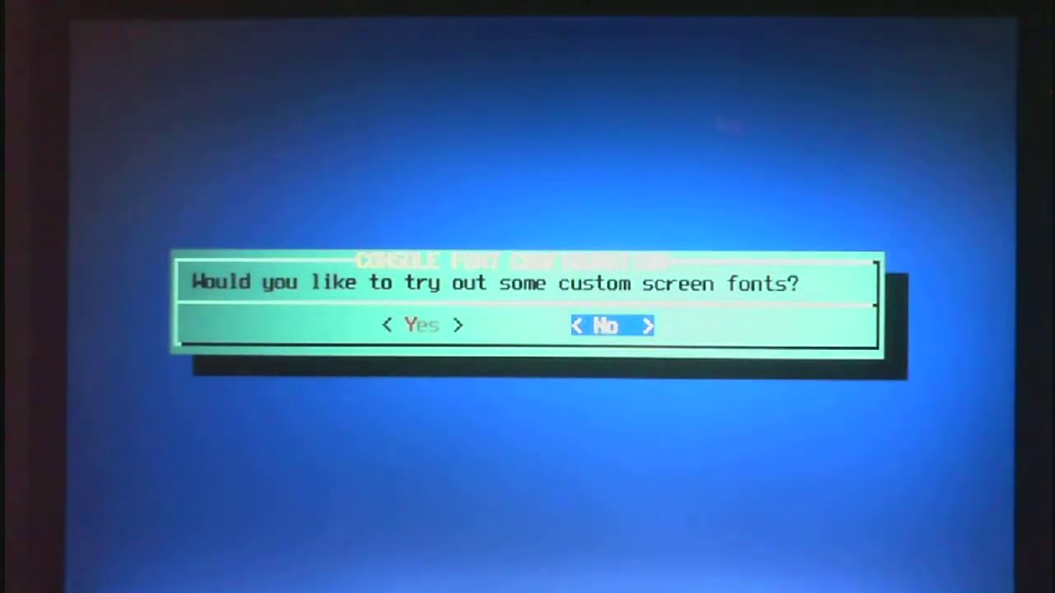
{"action": "left_click", "coordinate": [606, 326]}
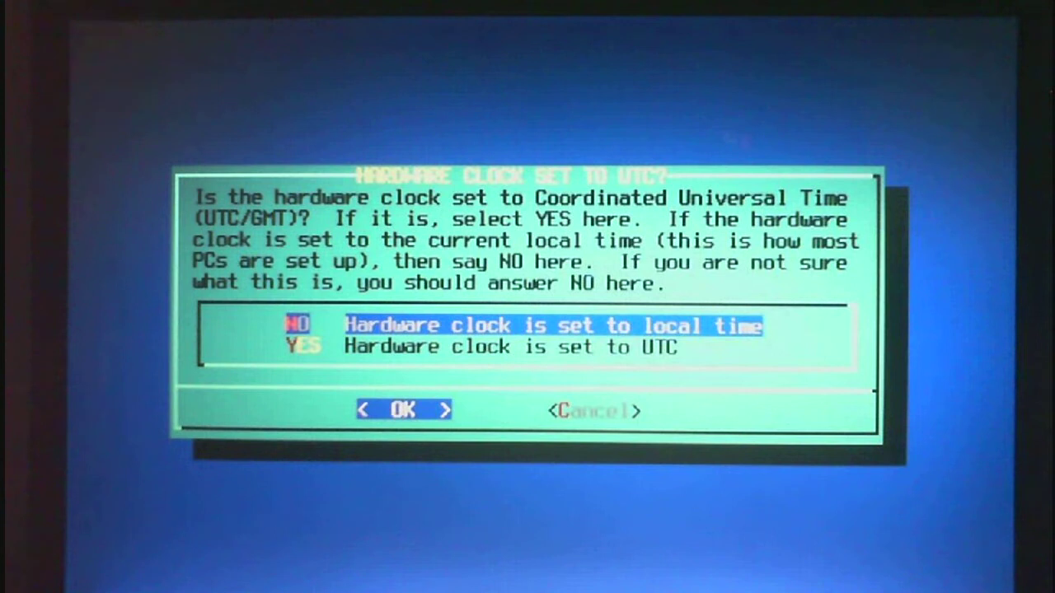
{"action": "left_click", "coordinate": [403, 409]}
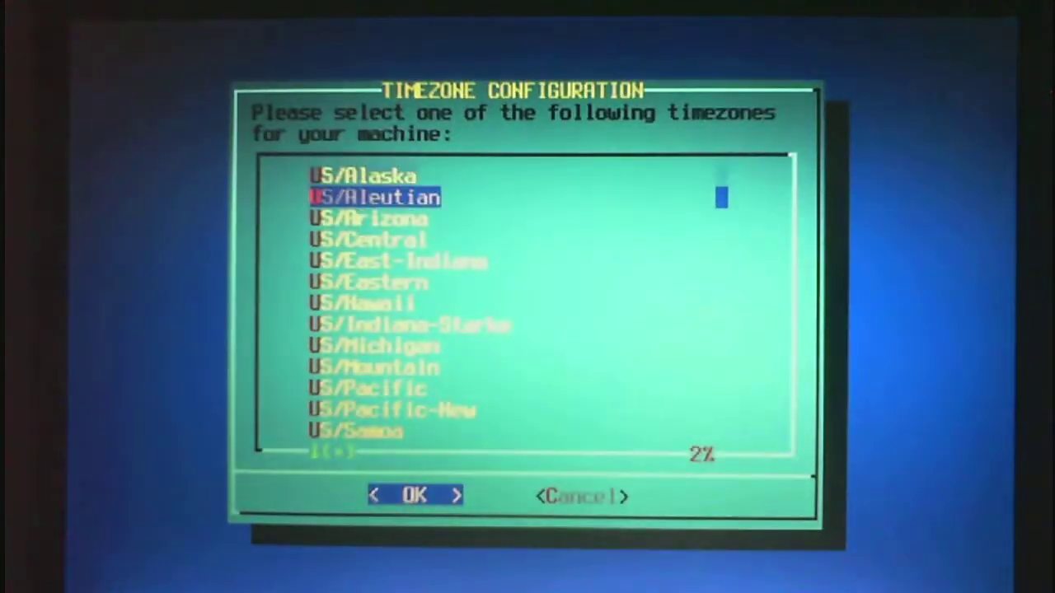
Step: Confirm the timezone, set the default window manager for X and agree to set a root password
{"action": "left_click", "coordinate": [415, 495]}
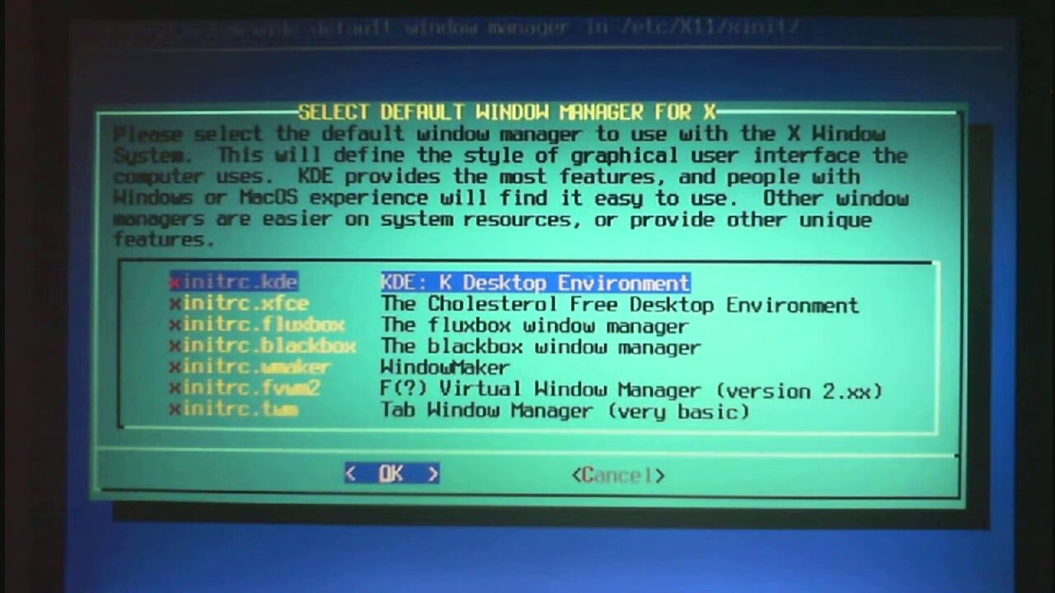
{"action": "key", "text": "Down"}
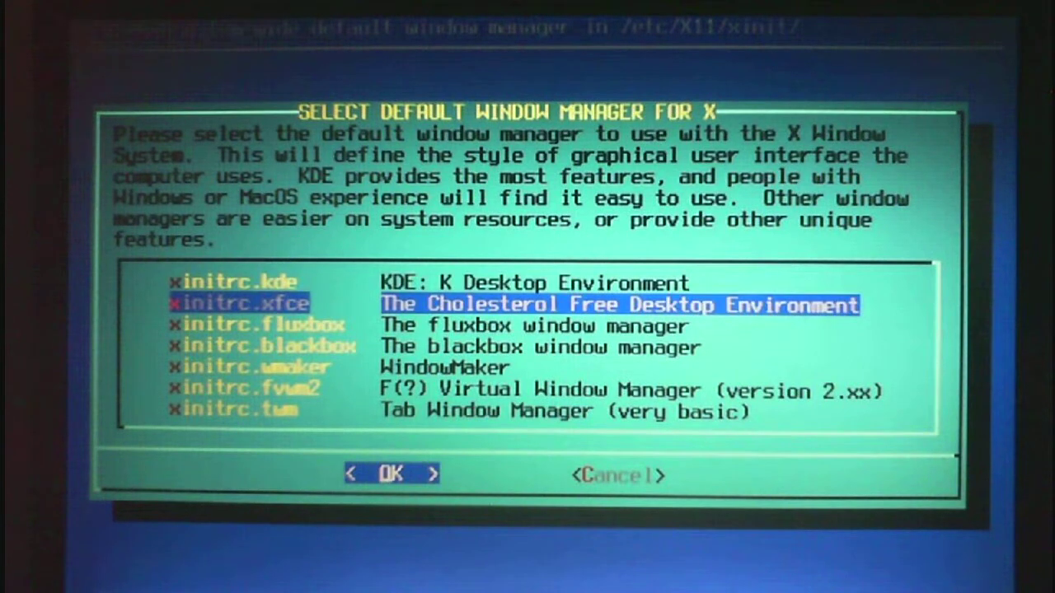
{"action": "left_click", "coordinate": [391, 473]}
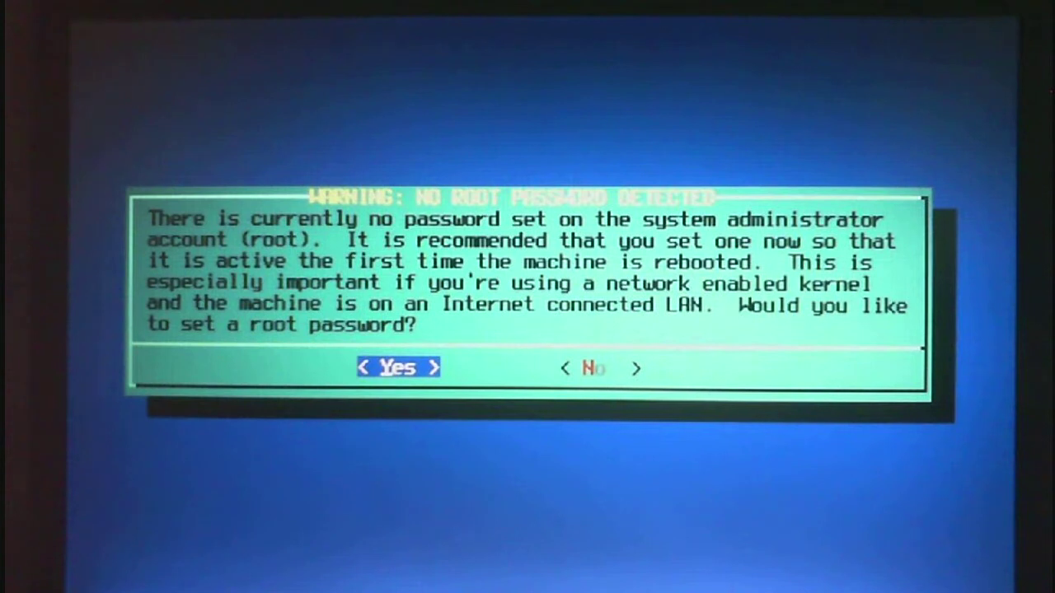
{"action": "left_click", "coordinate": [399, 366]}
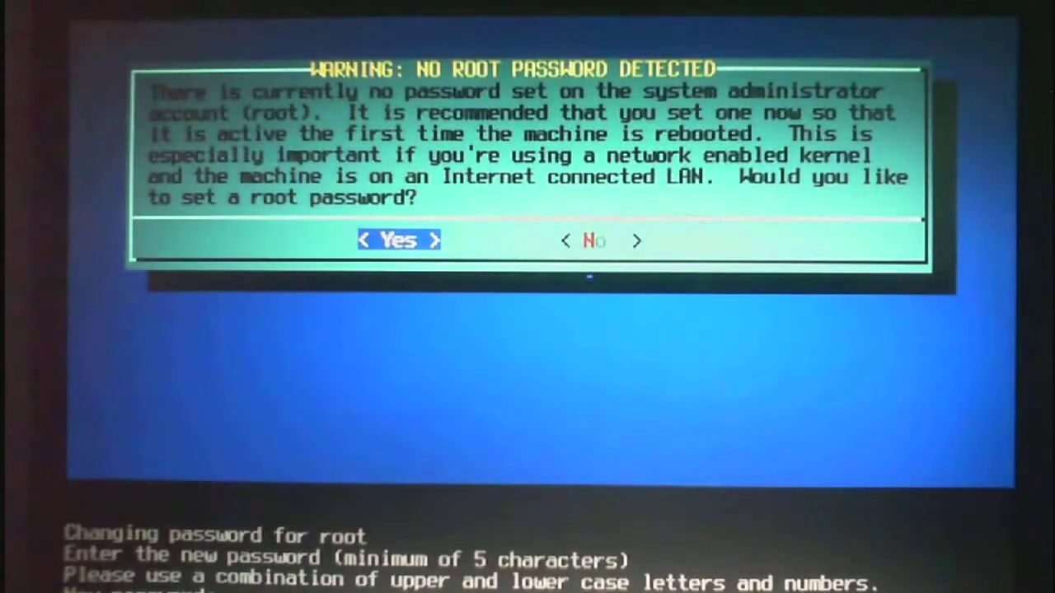